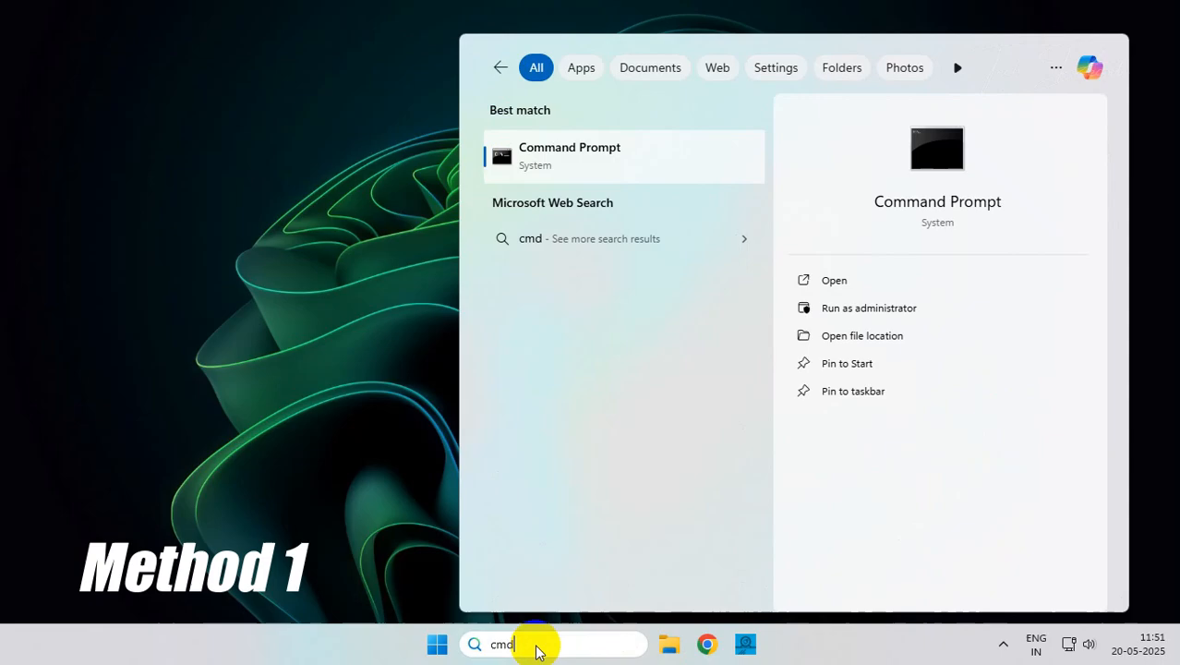
- Run the Command Prompt search result as administrator
right_click(570, 156)
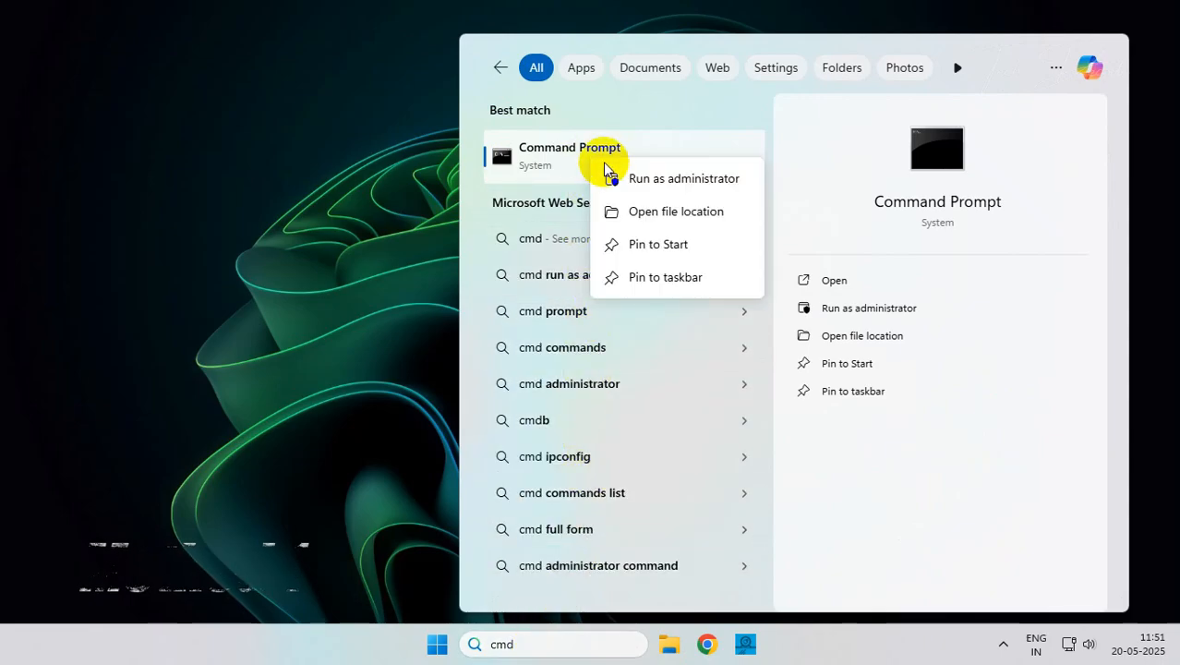
left_click(684, 178)
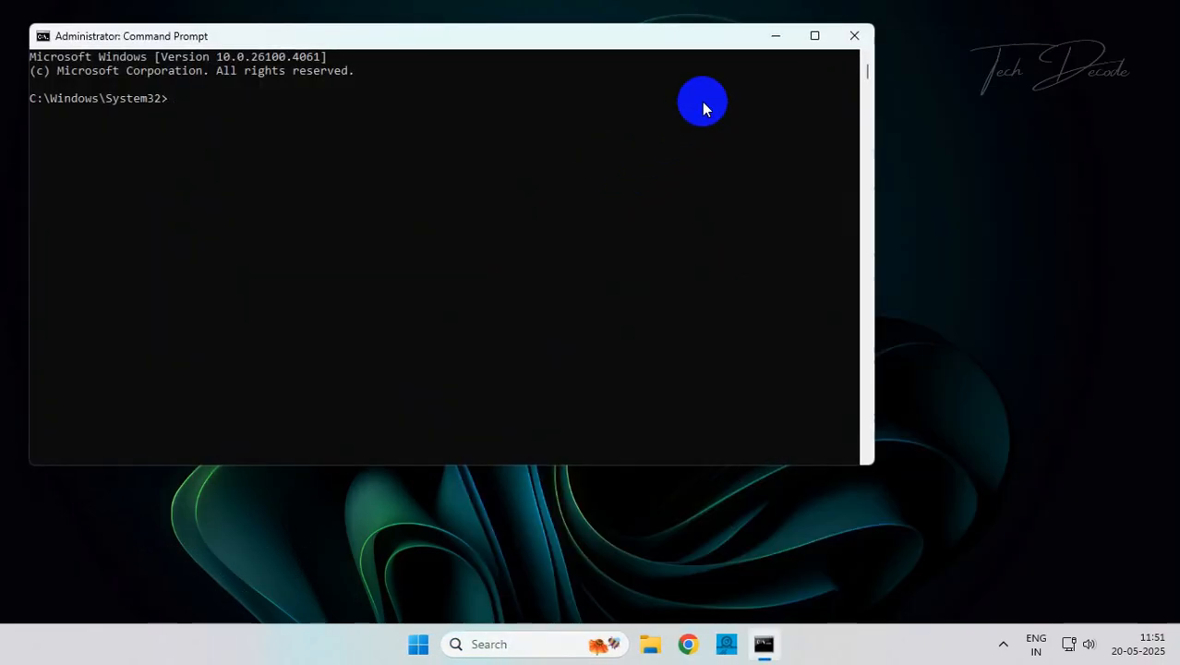
- Maximize Command Prompt and type Dism /Online /Cleanup-Image /RestoreHealth
left_click(814, 35)
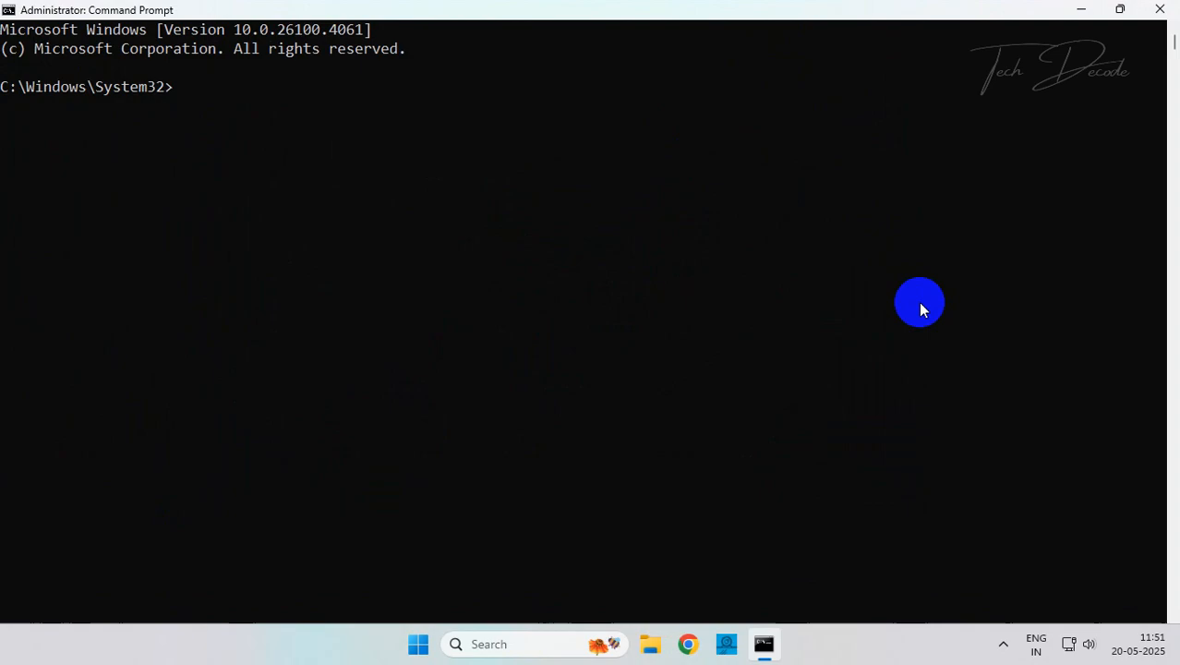
type("Dism")
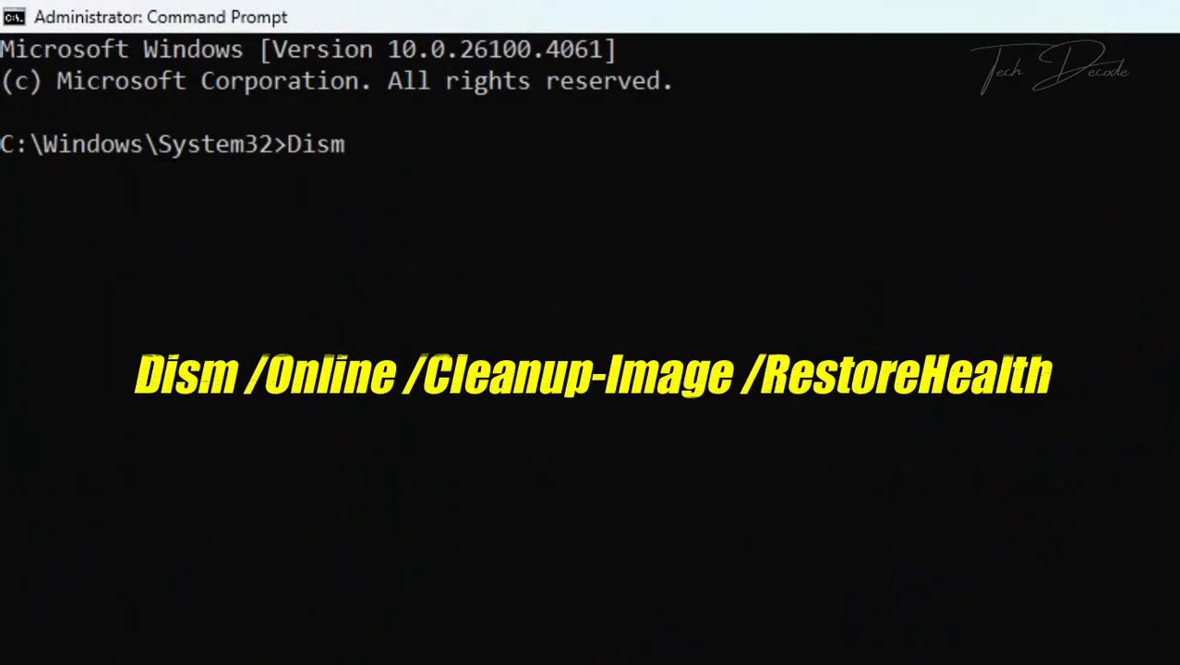
type("/Online")
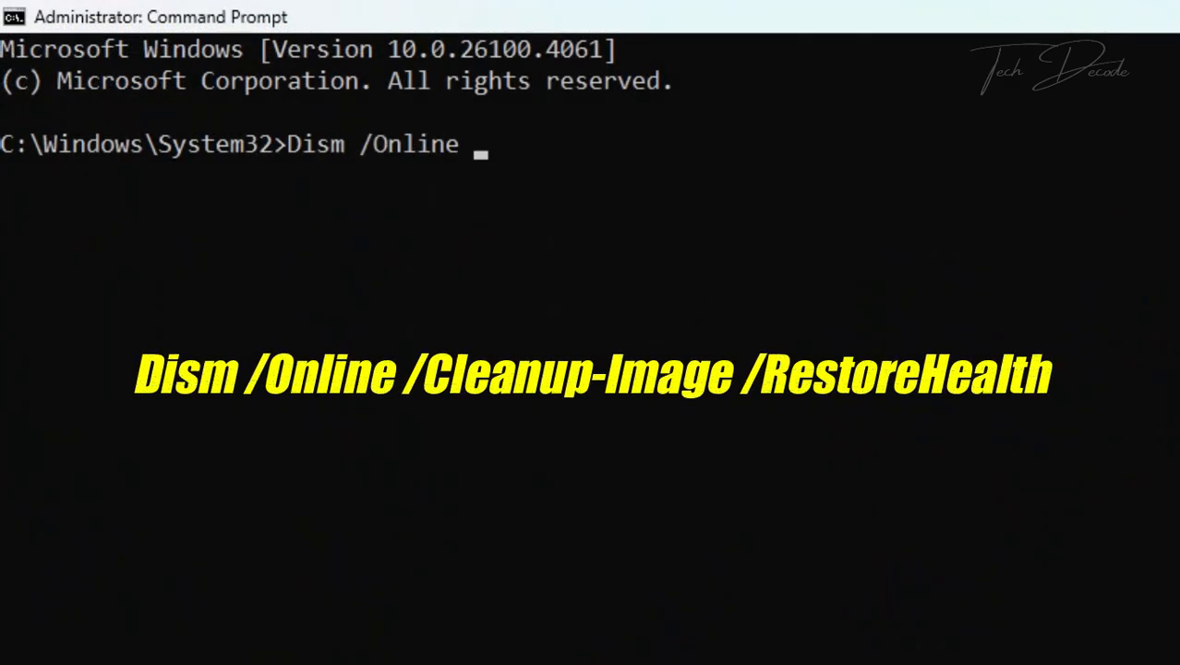
type("/Cleanup-")
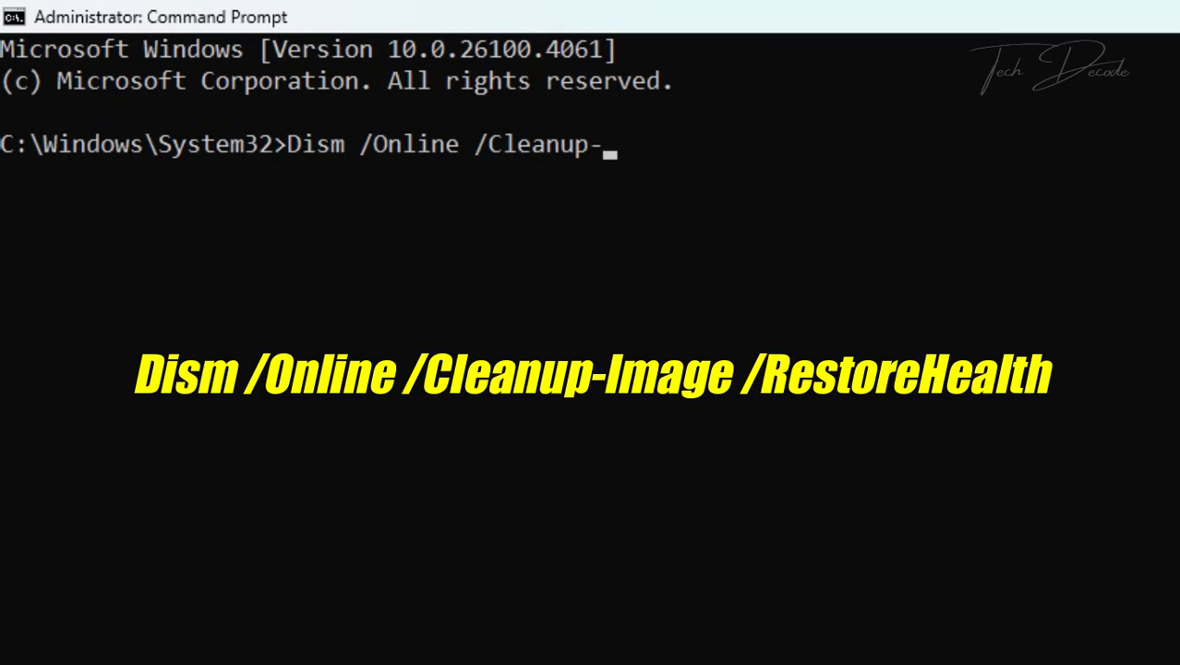
type("Image /Rest")
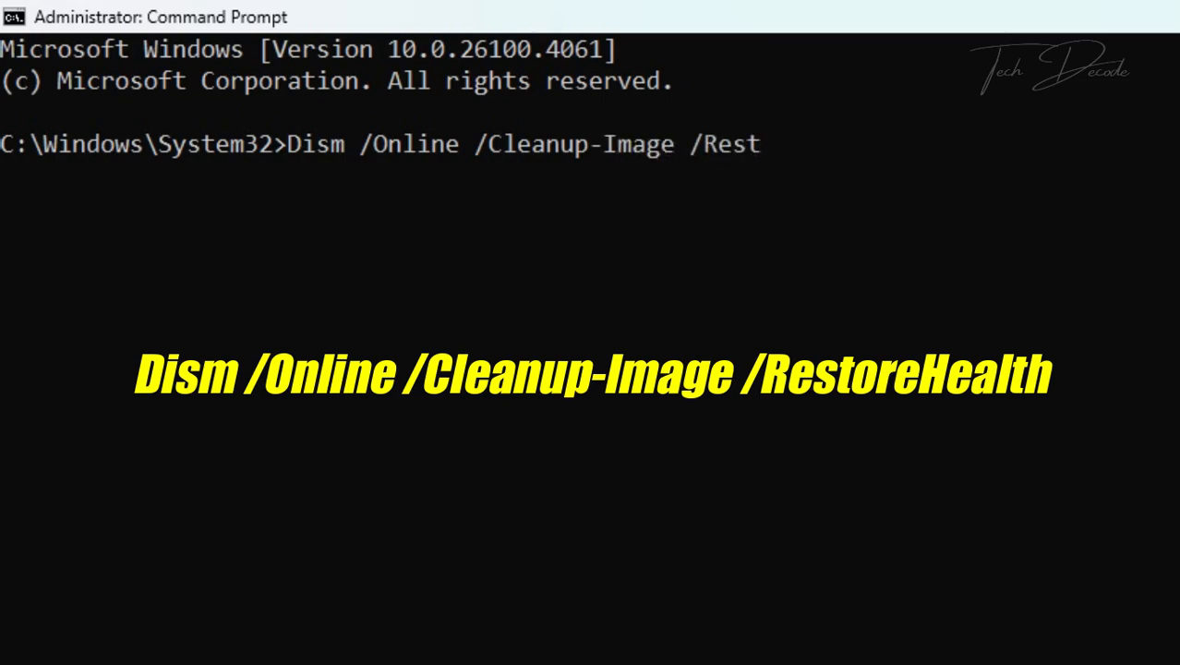
type("oreHealth")
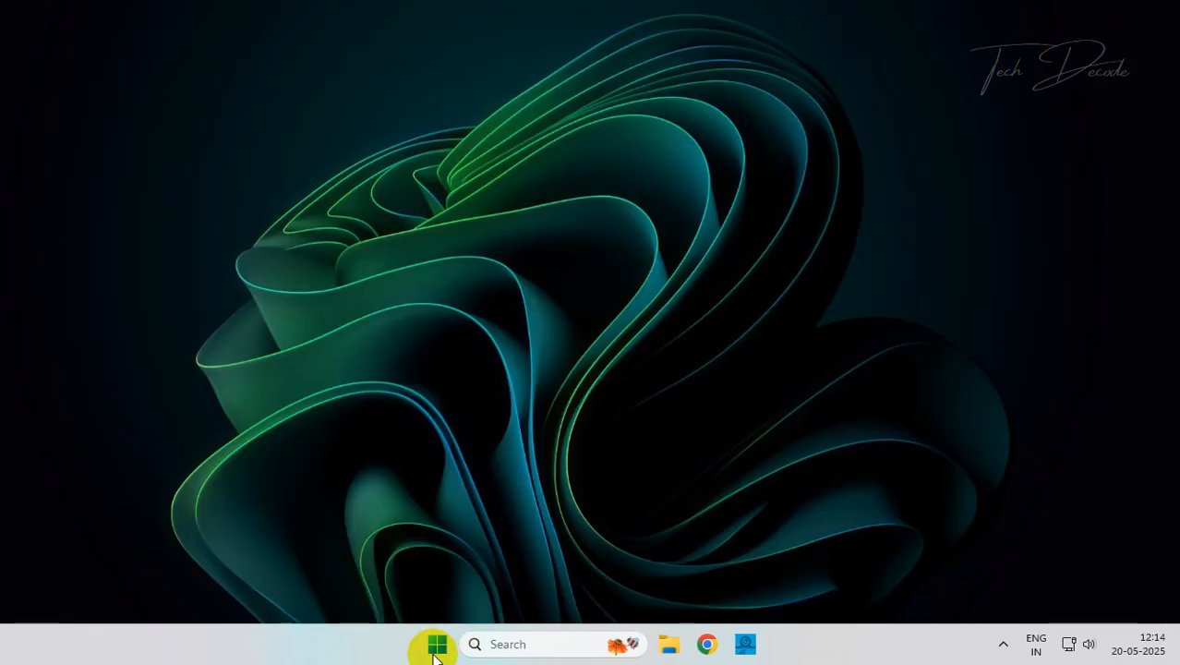
- Restart the PC from the Start button's power menu
right_click(435, 644)
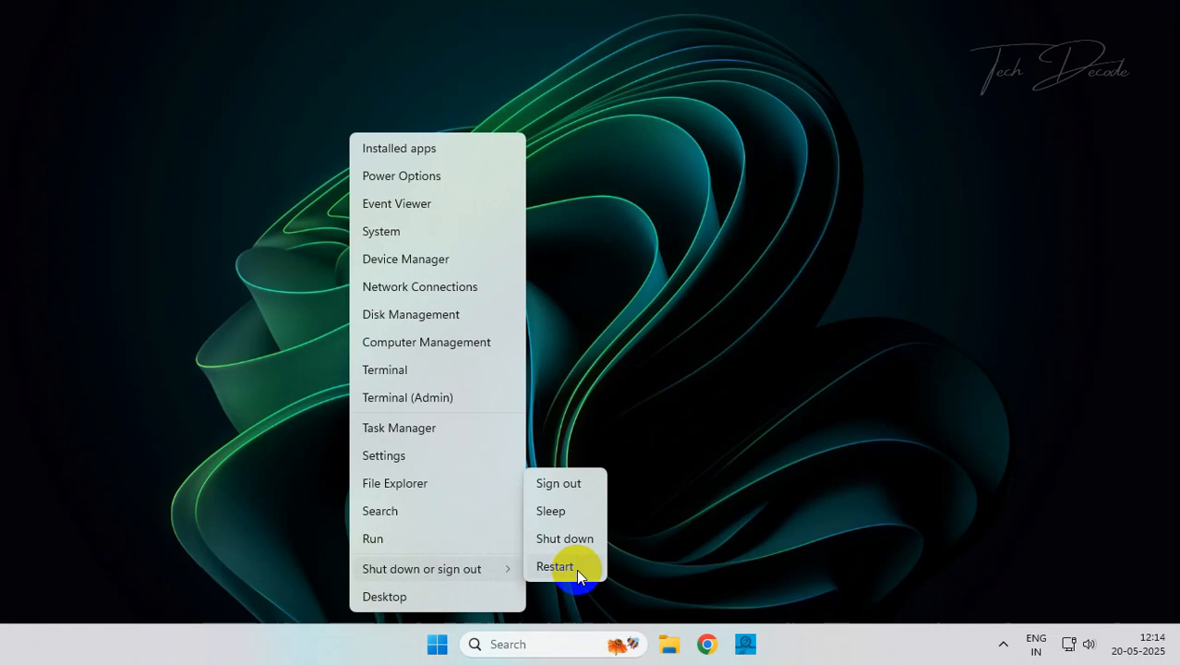
left_click(555, 566)
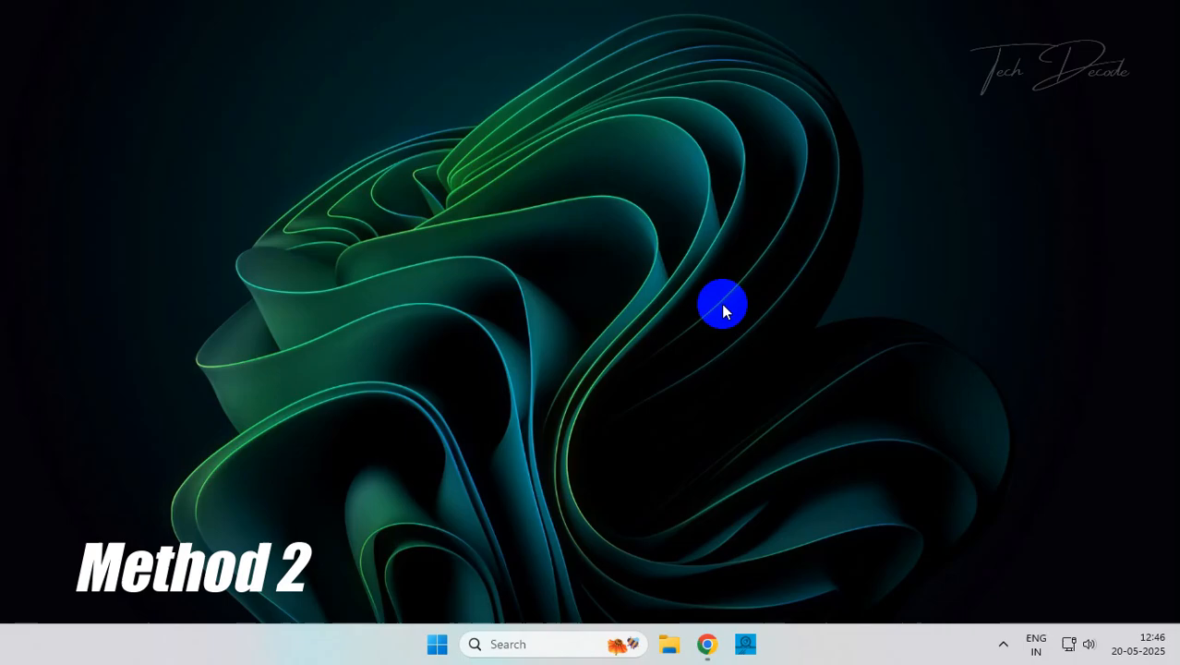
- Search 'windows 11' in Chrome and open Microsoft's Download Windows 11 result
left_click(707, 644)
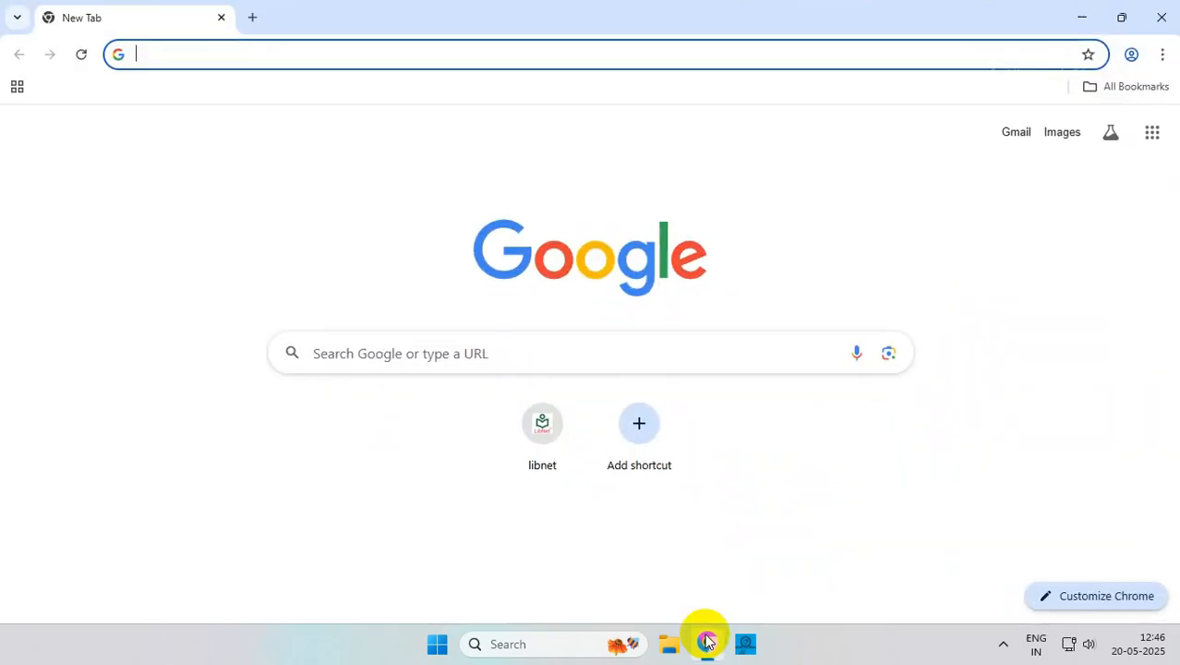
type("windows 11")
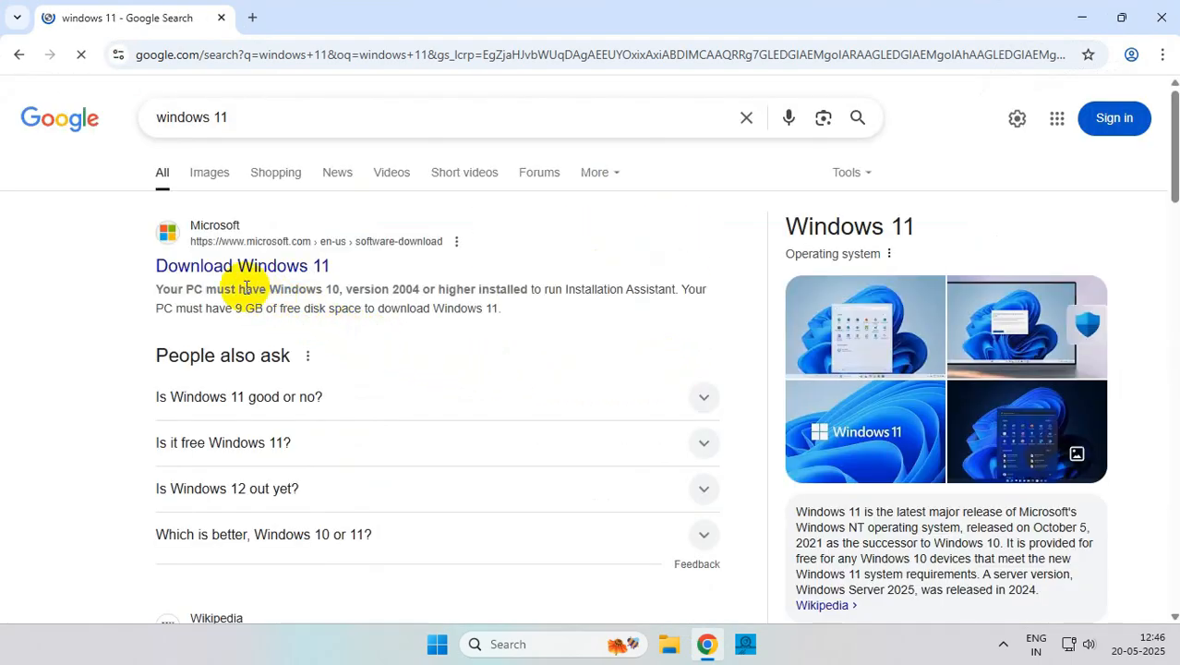
left_click(242, 266)
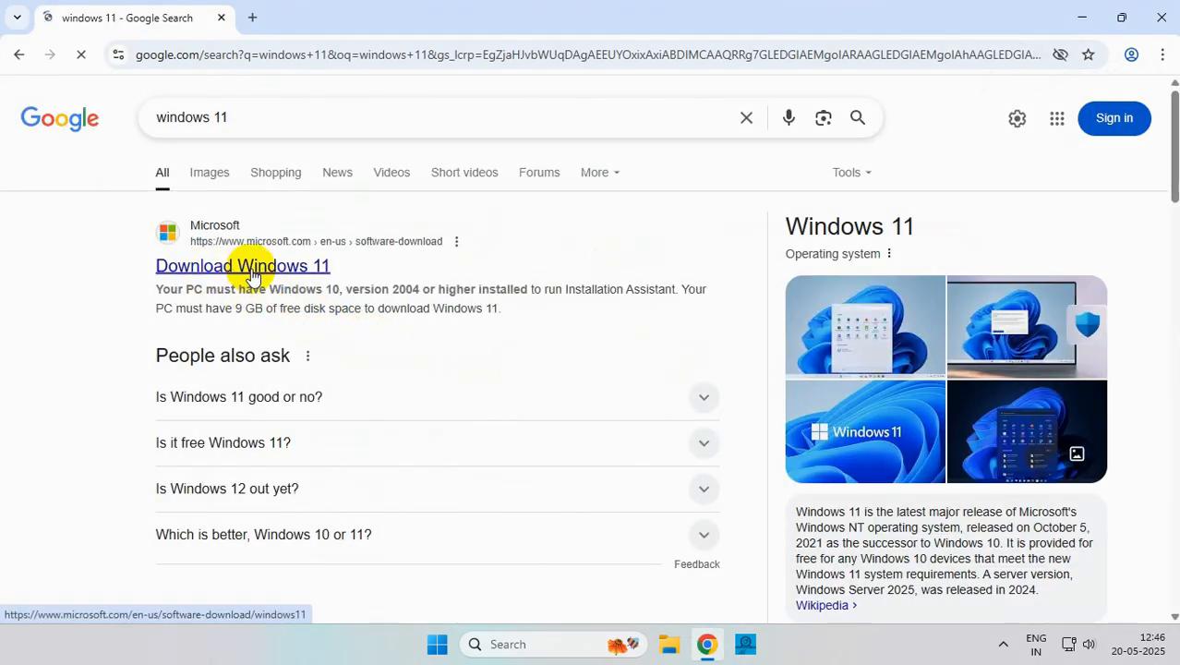
left_click(242, 266)
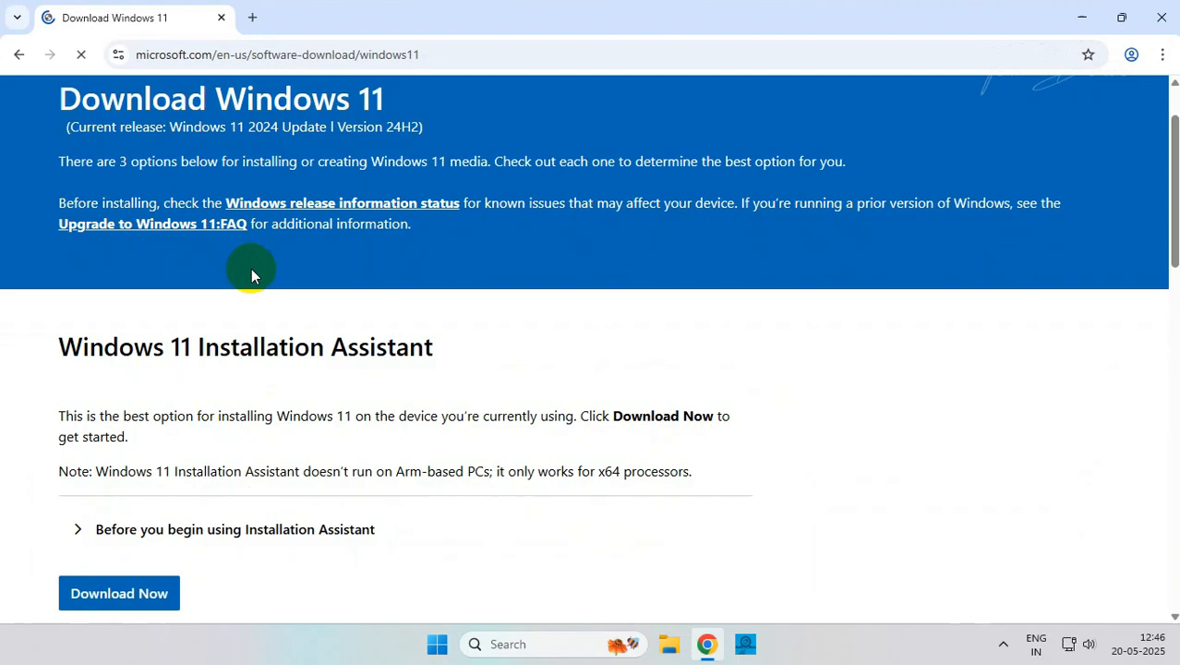
- Download the English International 64-bit Windows 11 ISO and save it to Downloads
scroll("down", 3)
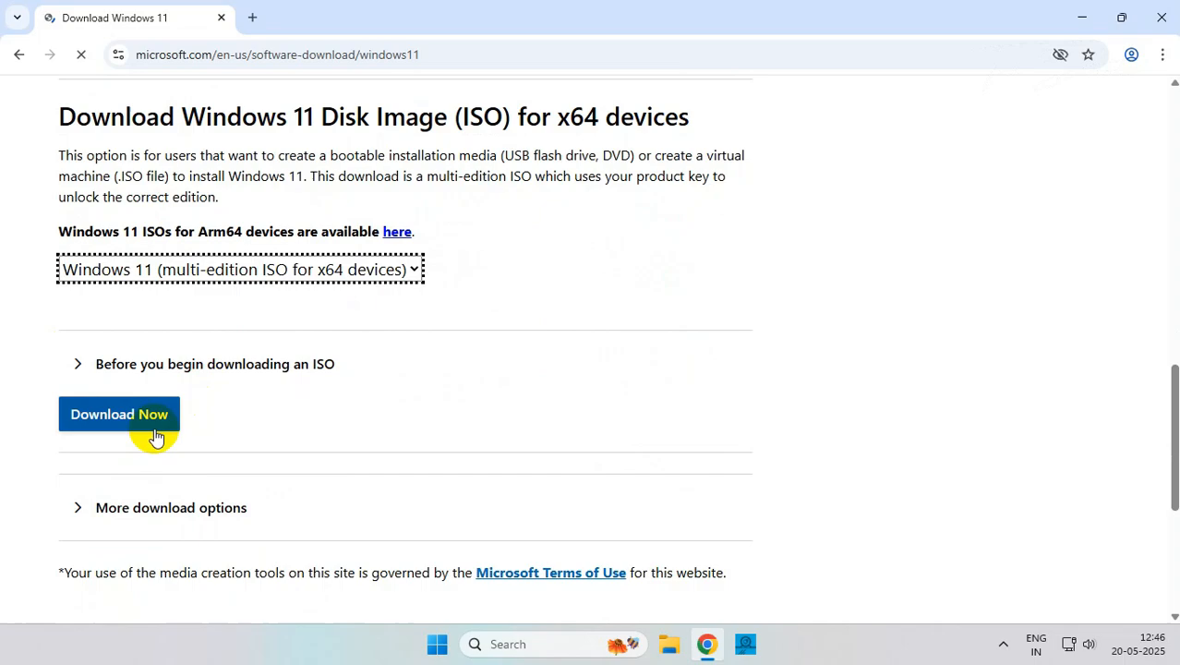
left_click(120, 414)
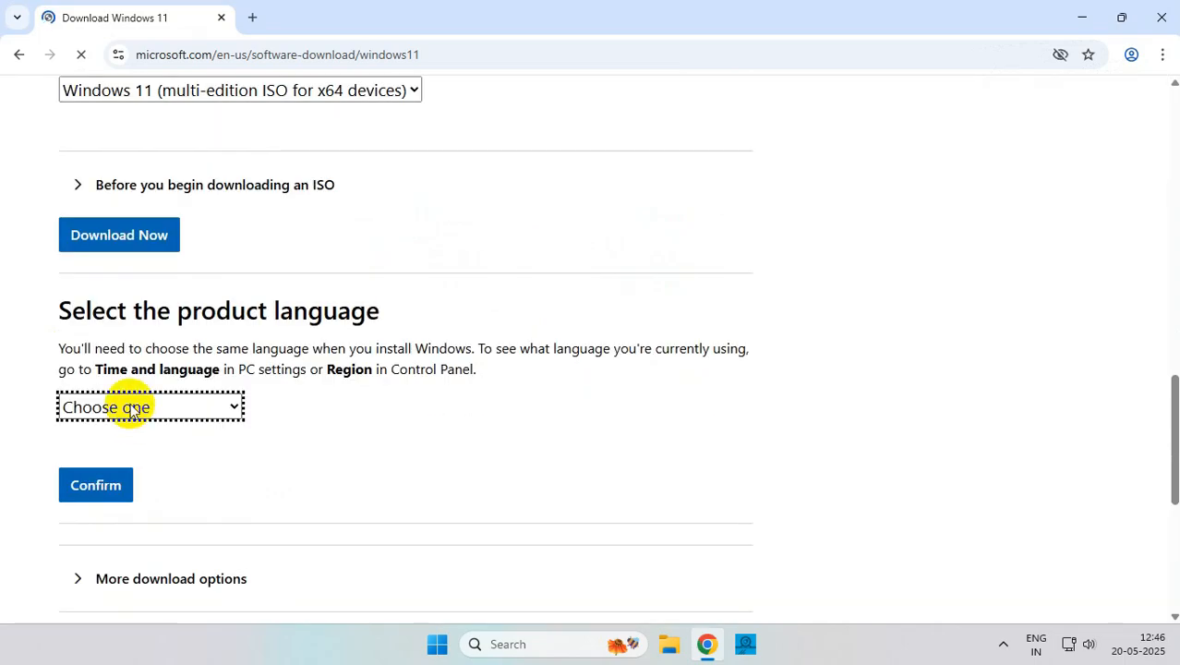
left_click(150, 407)
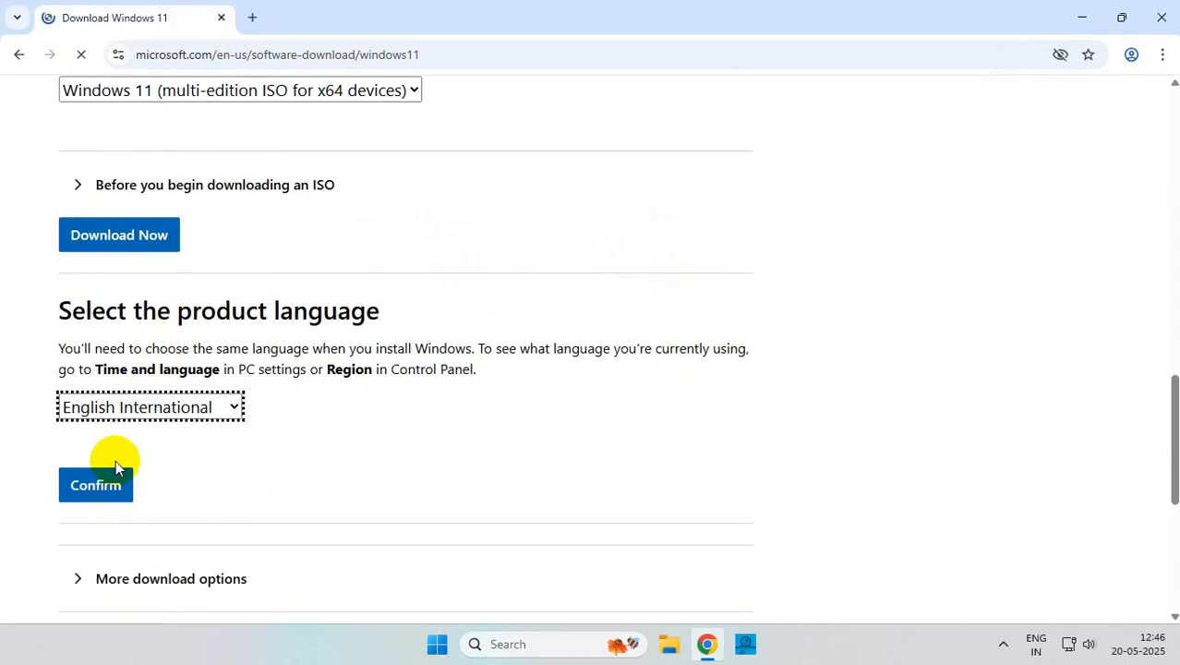
left_click(95, 485)
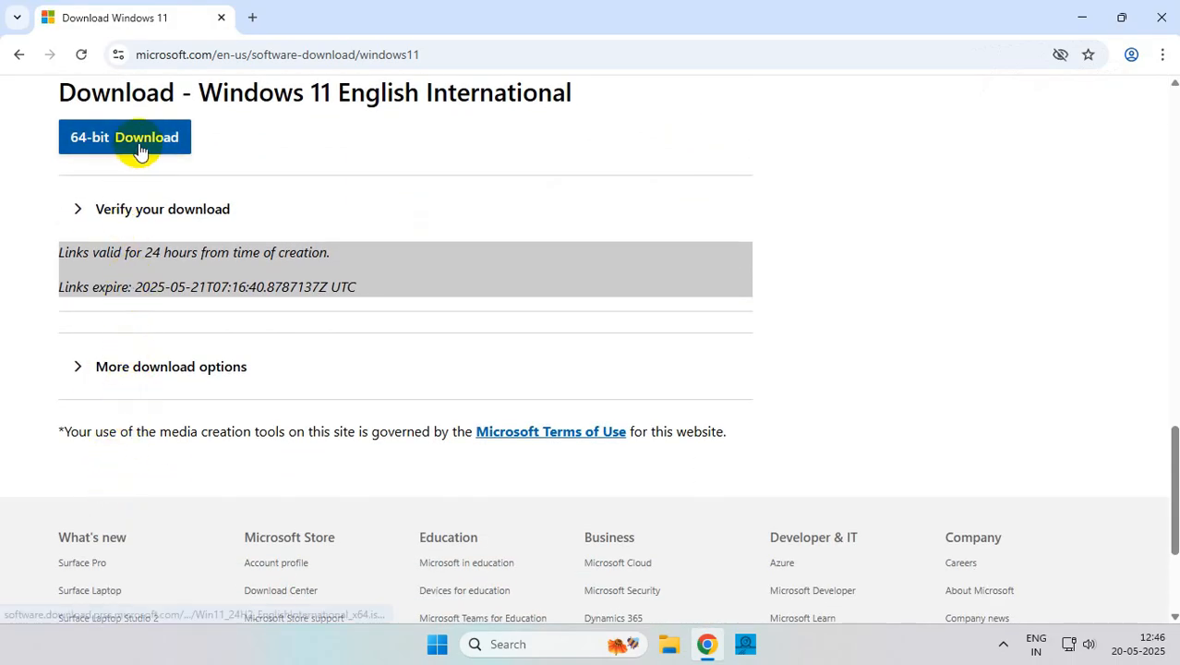
left_click(124, 137)
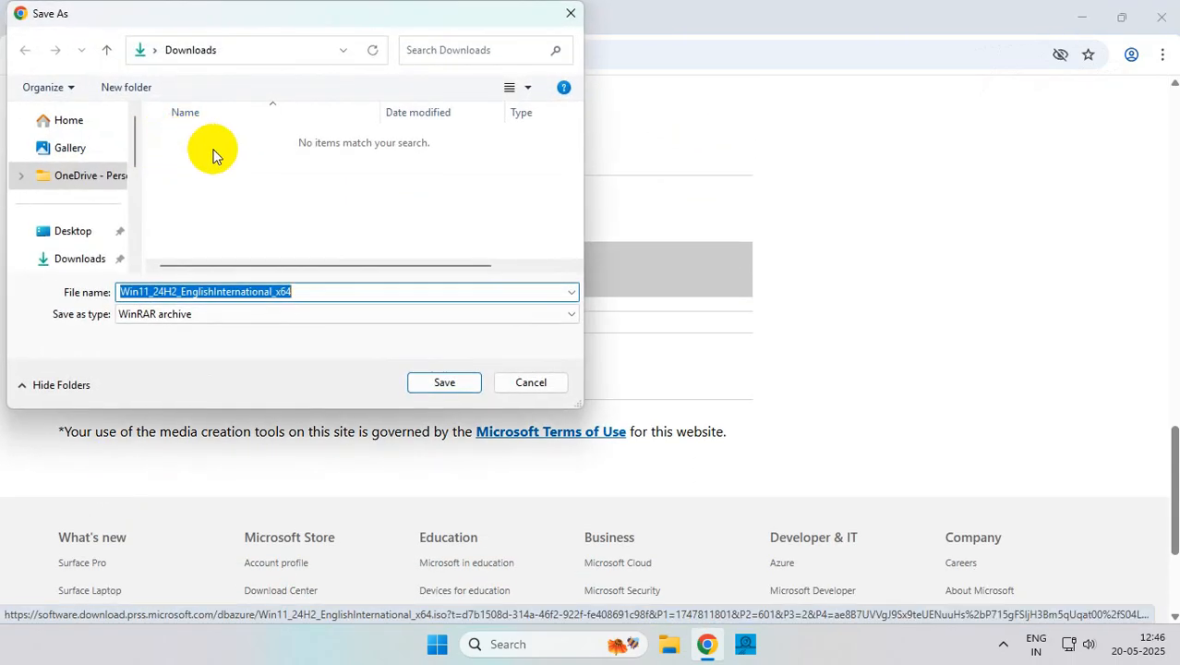
left_click(445, 382)
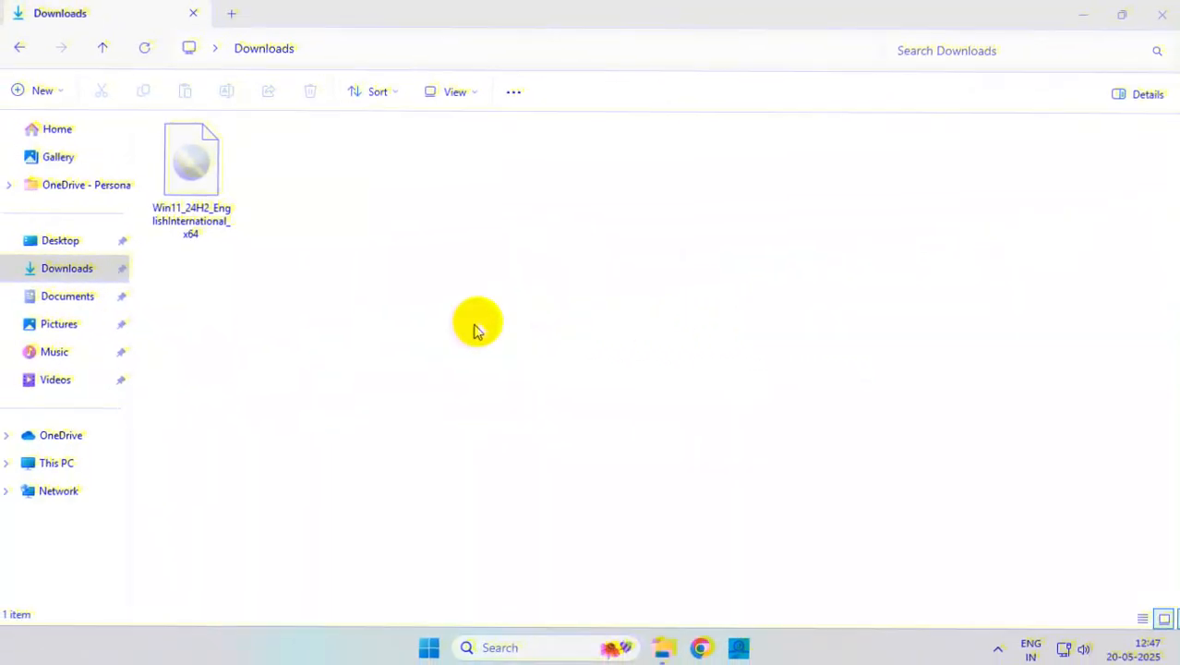
- Open the Windows 11 ISO to mount it, then view DVD Drive (E:) under This PC
left_click(194, 166)
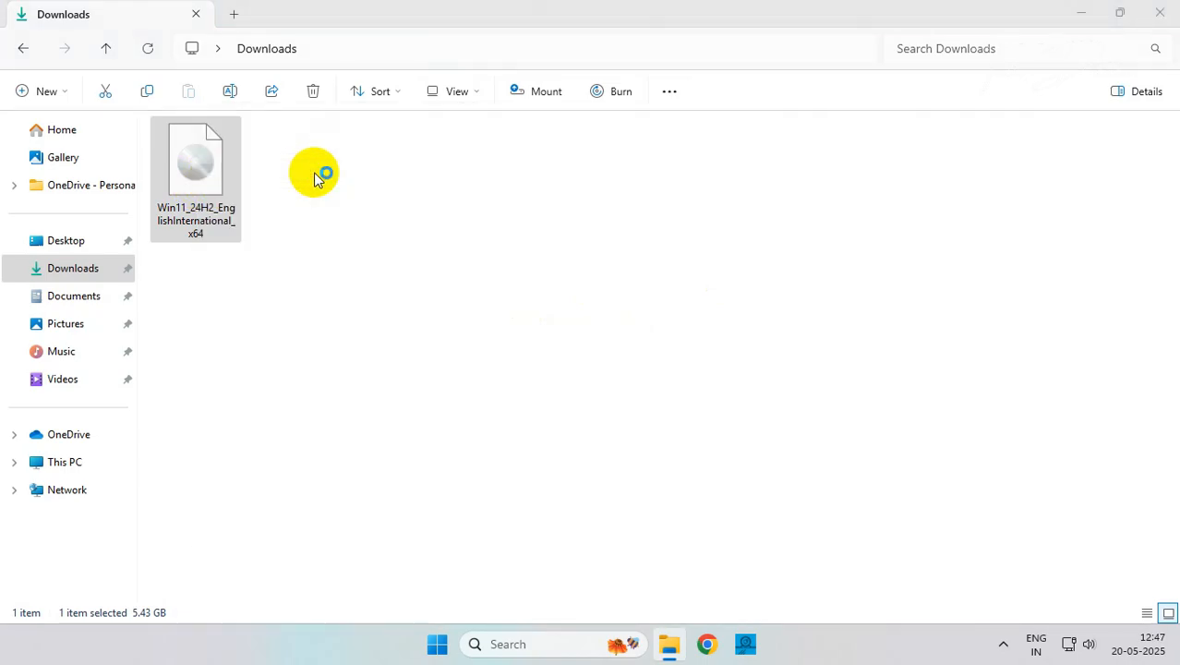
double_click(195, 158)
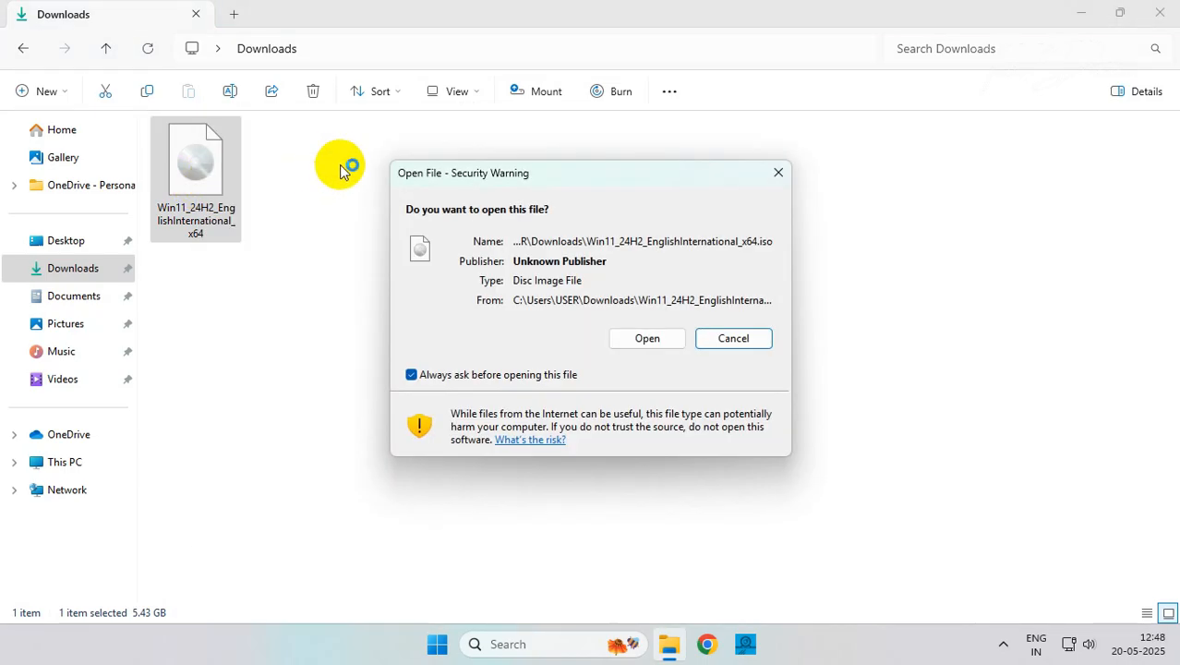
left_click(647, 338)
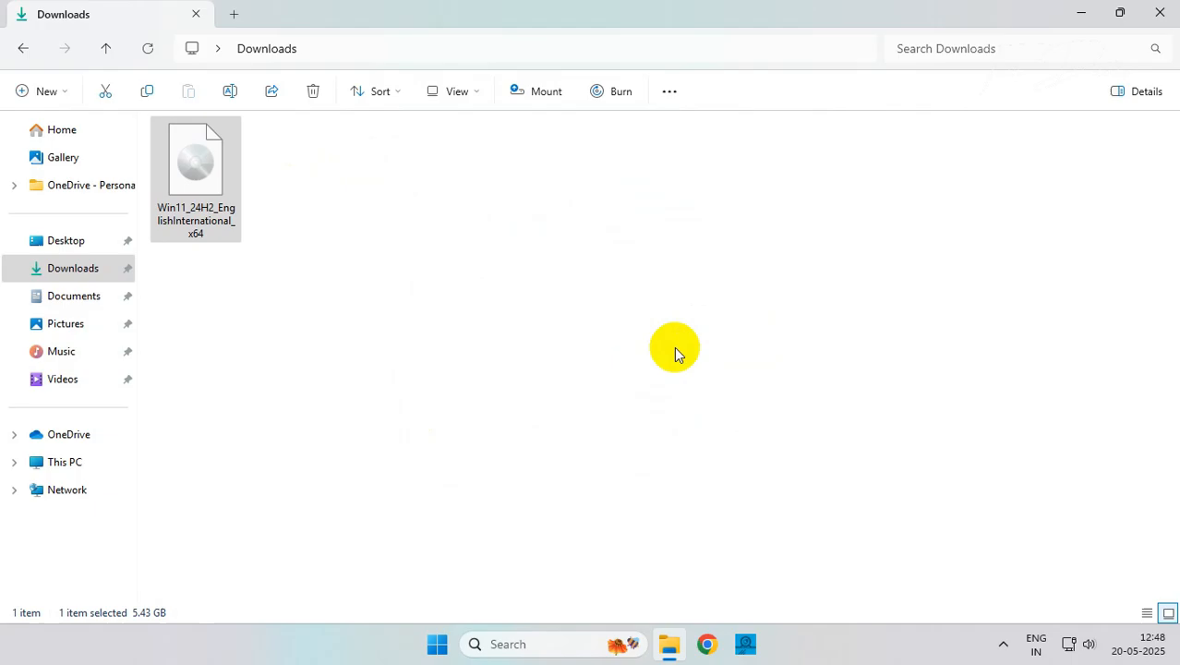
left_click(537, 90)
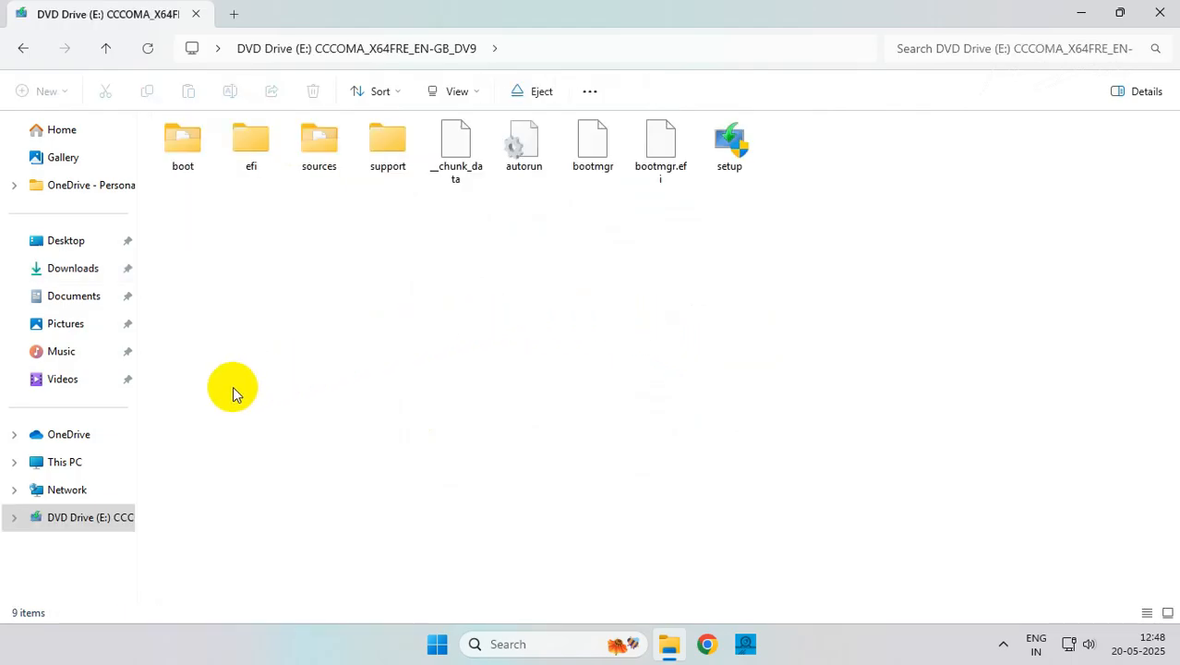
left_click(65, 462)
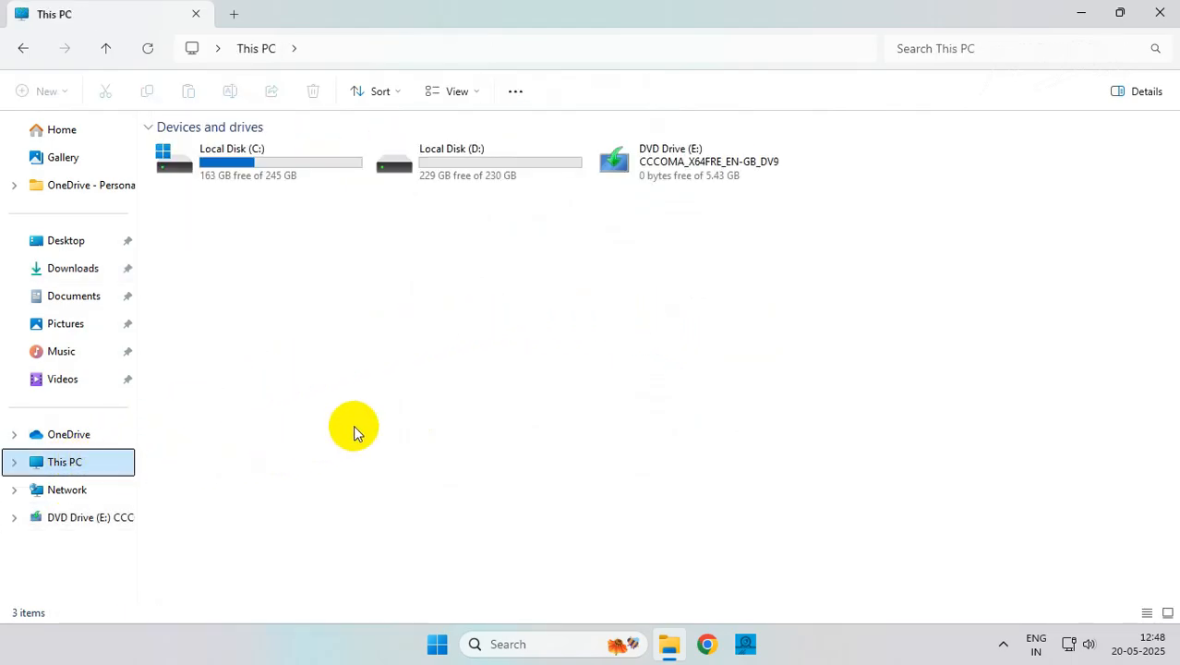
left_click(697, 161)
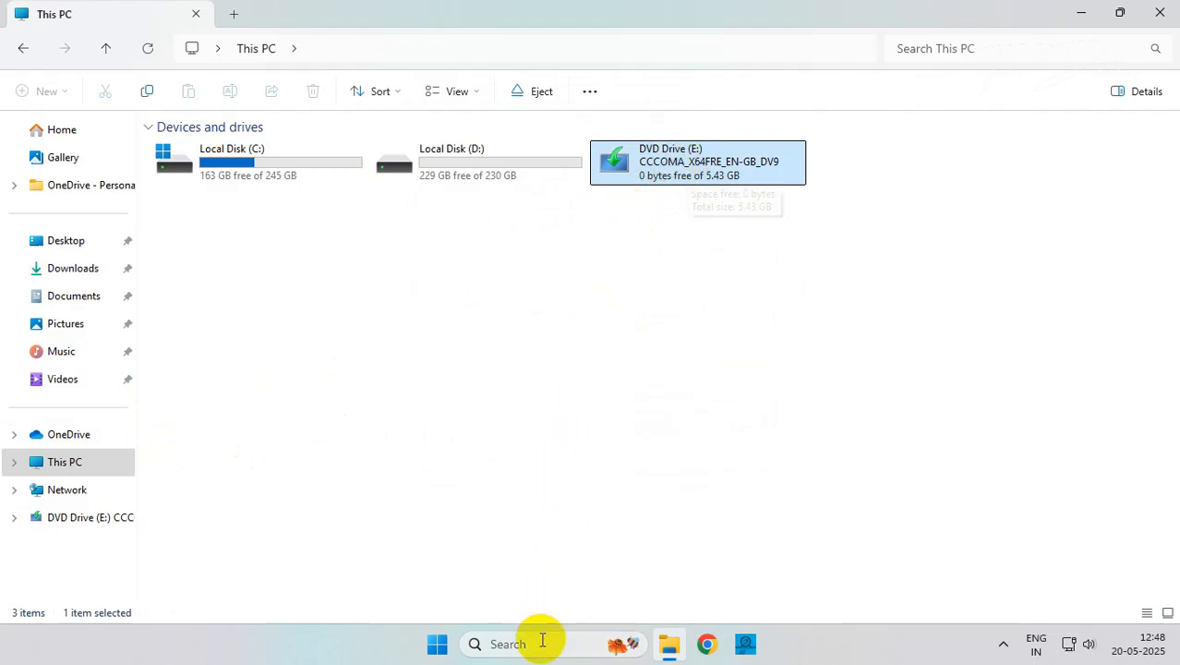
- Search 'cmd' and run Command Prompt as administrator
type("cmd")
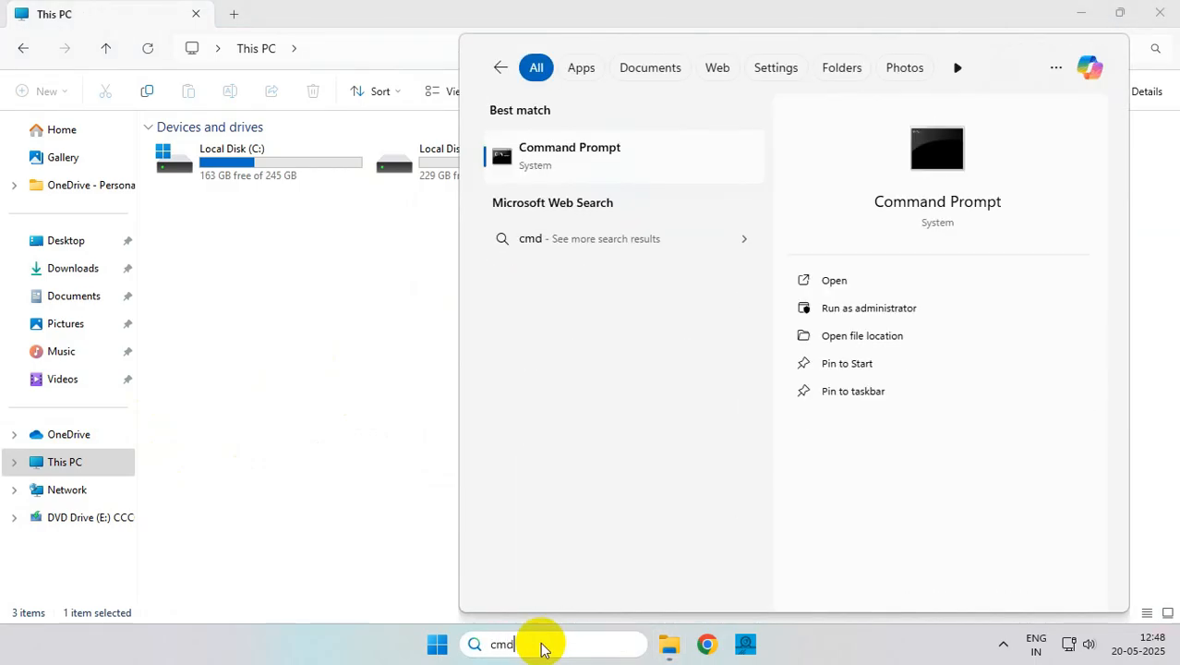
right_click(569, 155)
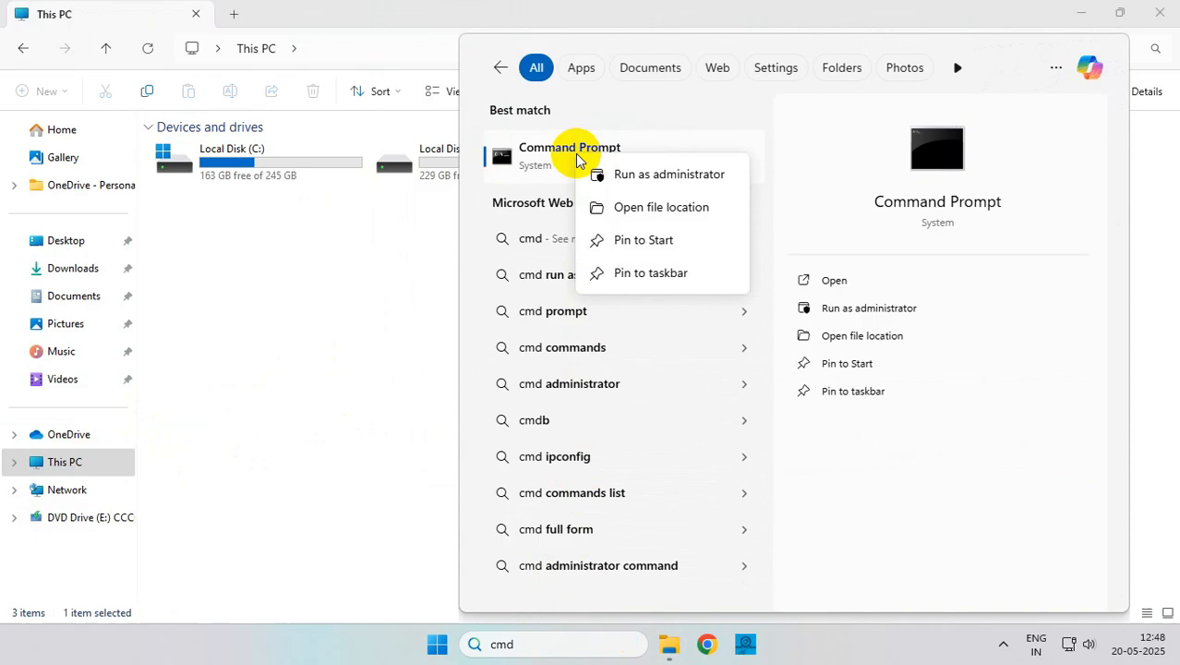
left_click(669, 174)
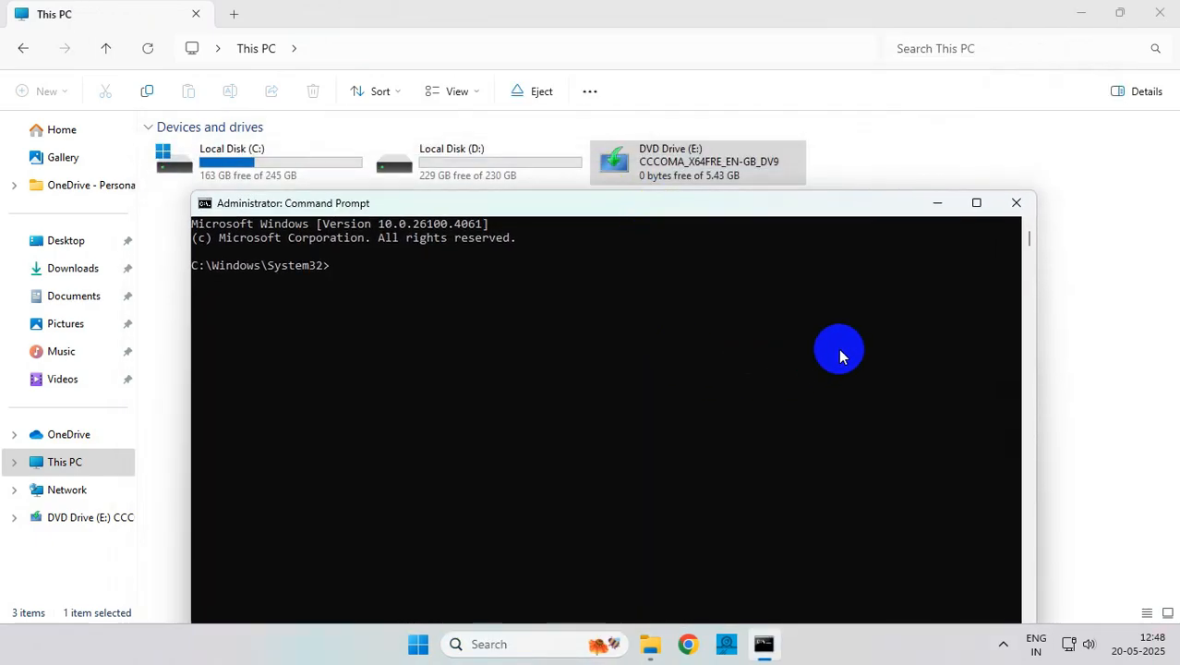
- Run Dism /Online /Cleanup-Image /RestoreHealth /source:E:\sources\install.wim
type("Dism /O")
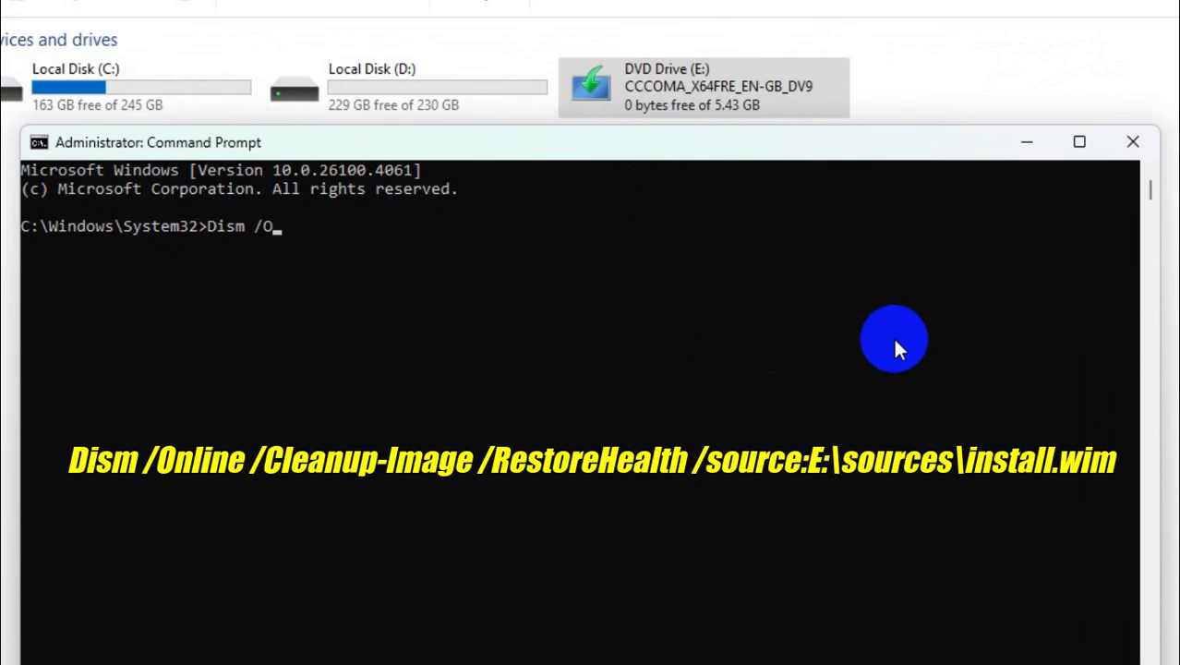
type("nline /Clean")
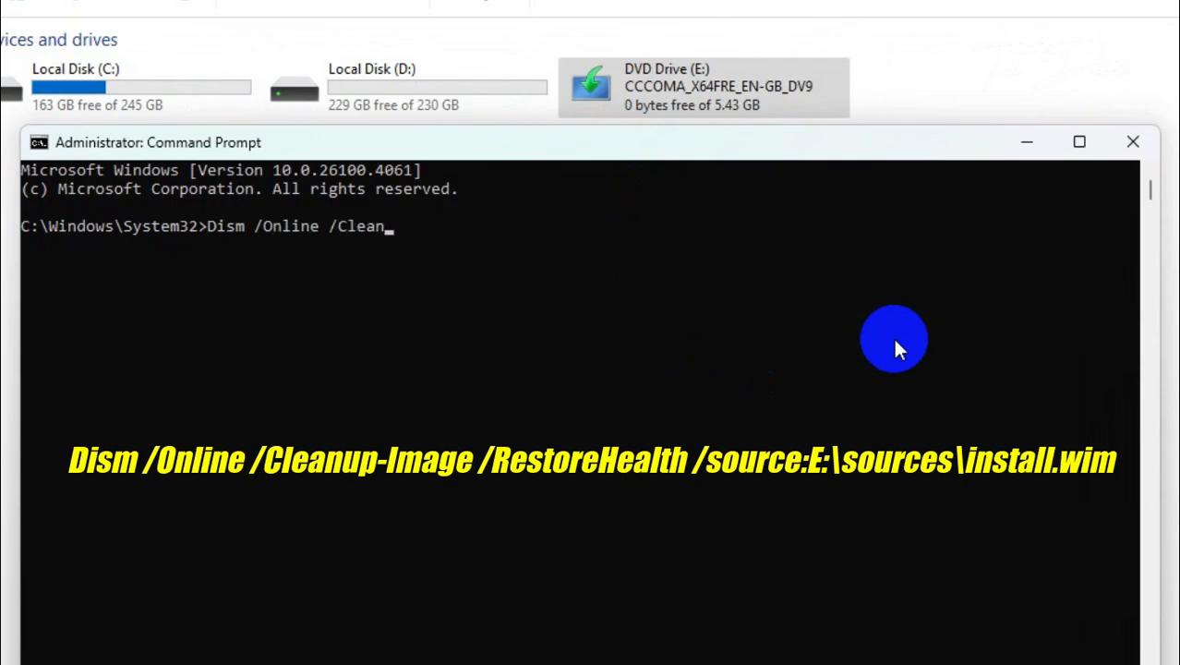
type("up-Image")
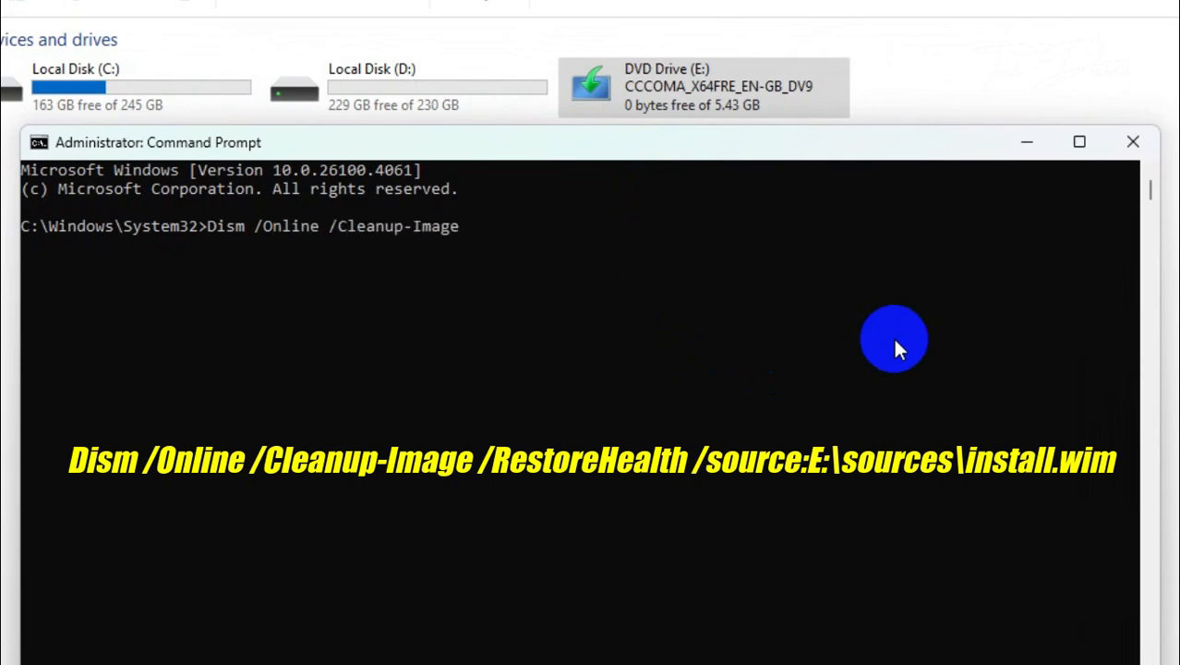
type("/RestoreHealth")
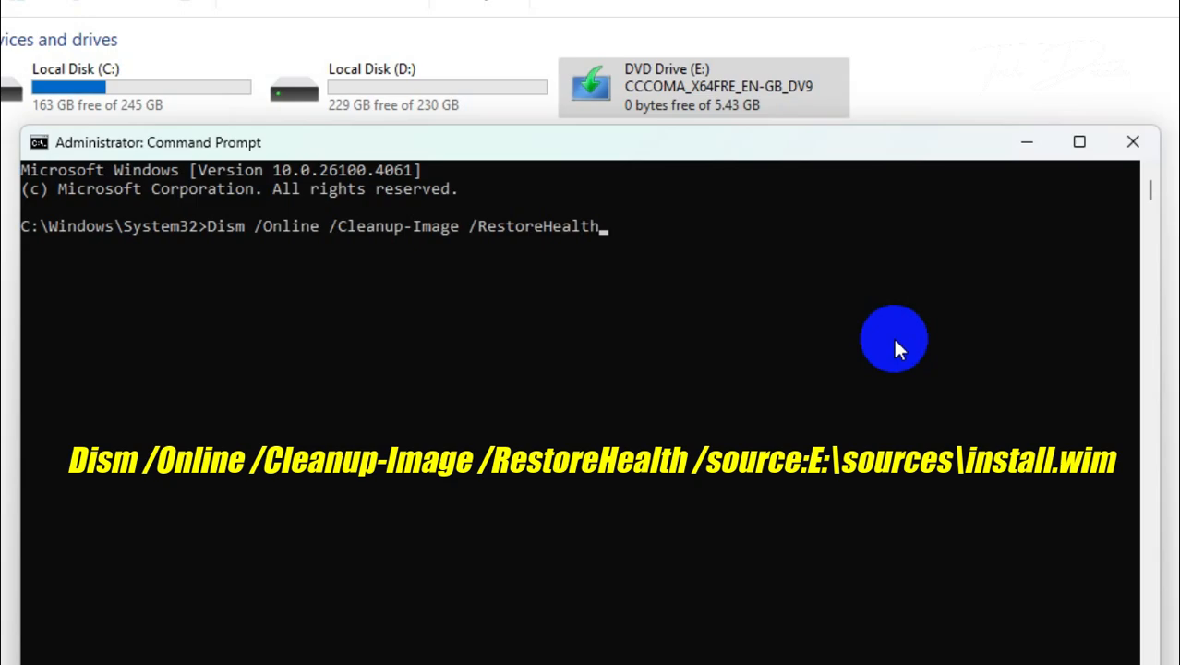
type("/")
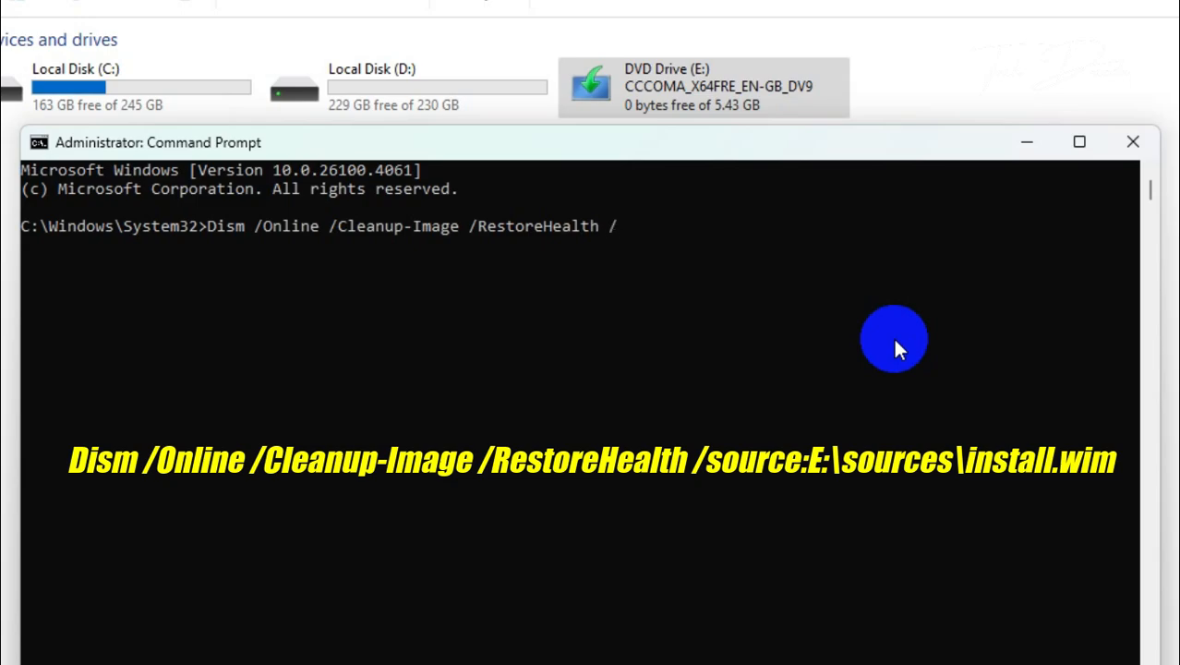
type("source:")
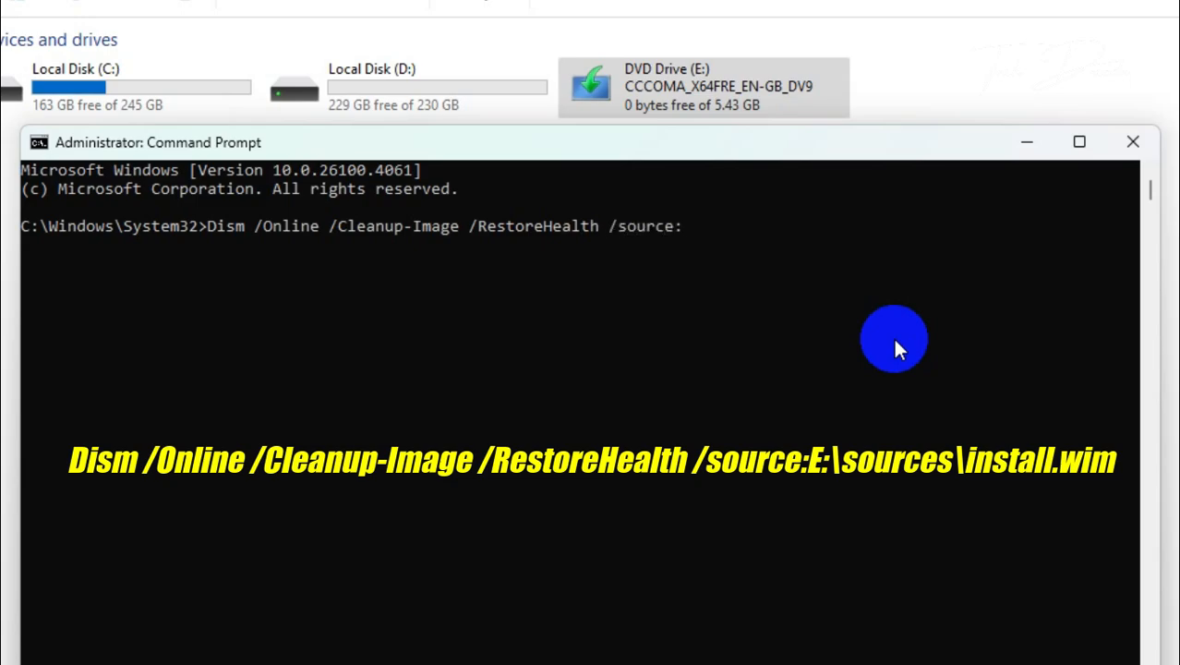
type("E:\\so")
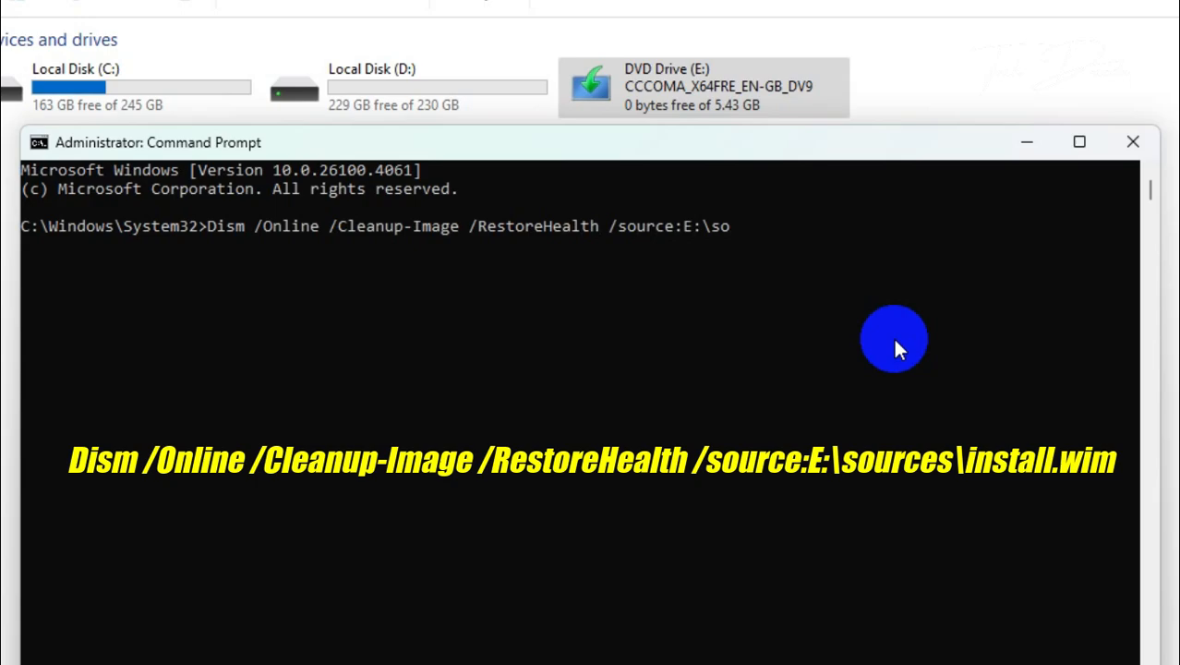
type("urces\\")
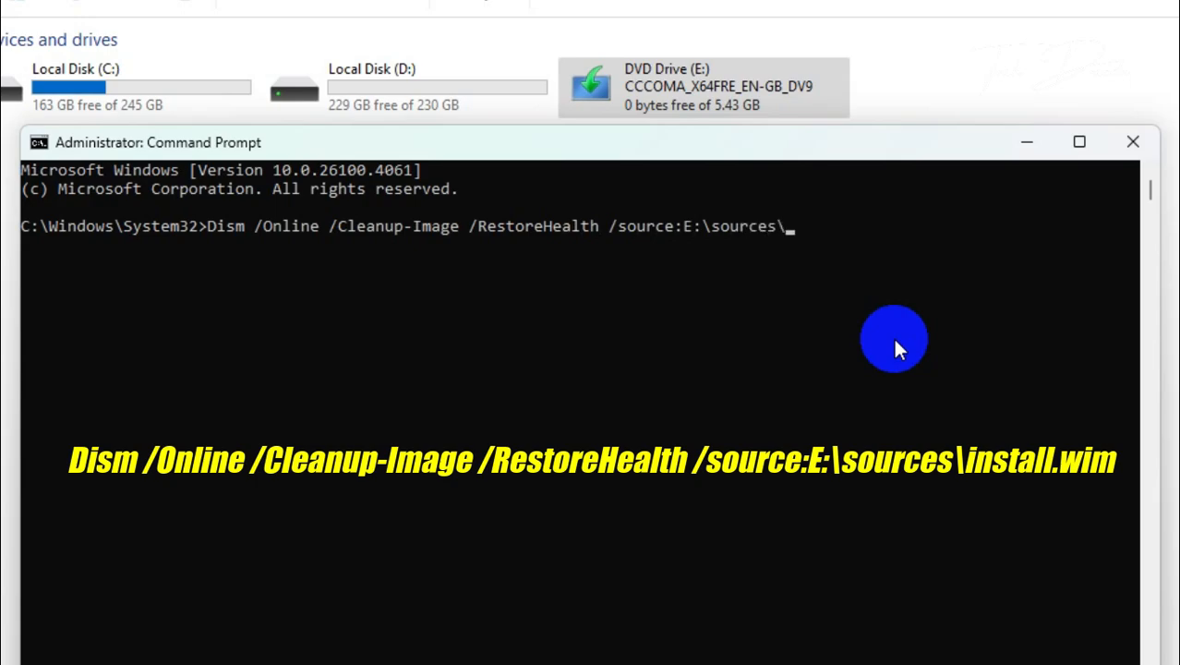
type("install.wim")
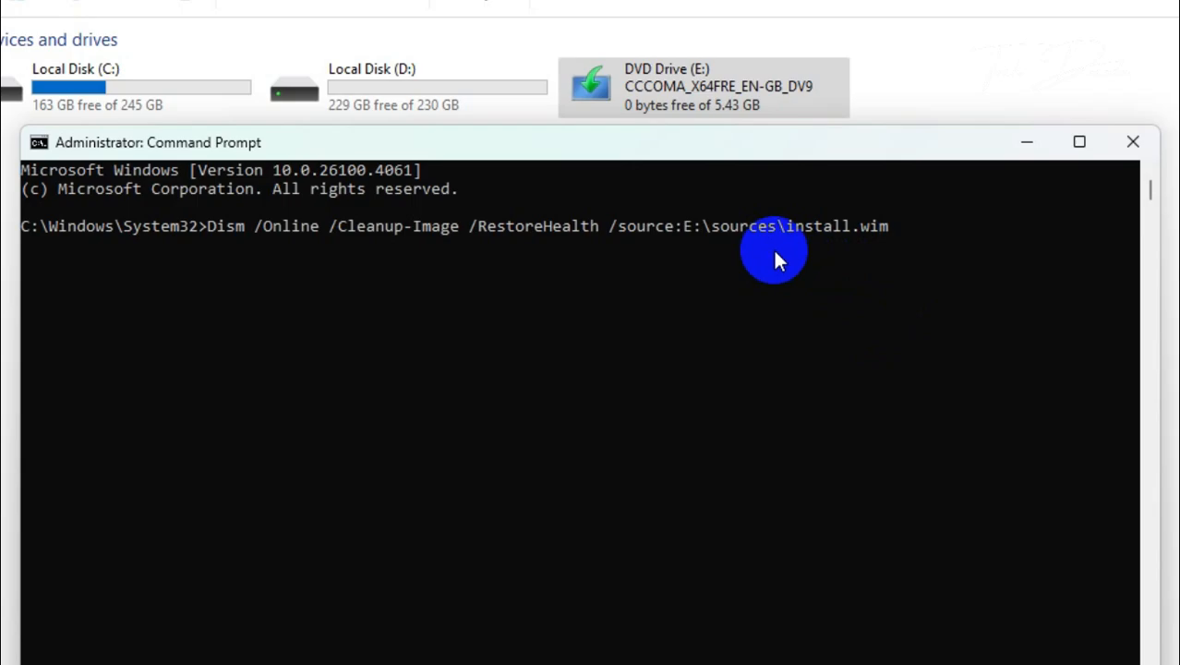
mouse_move(894, 255)
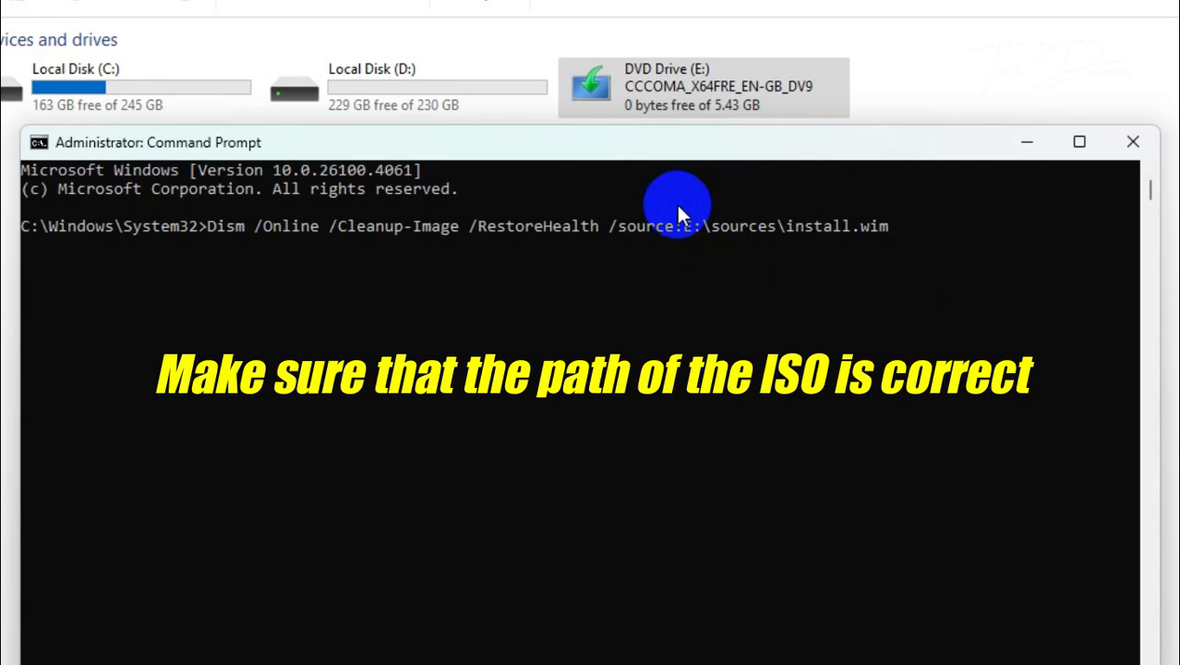
mouse_move(690, 229)
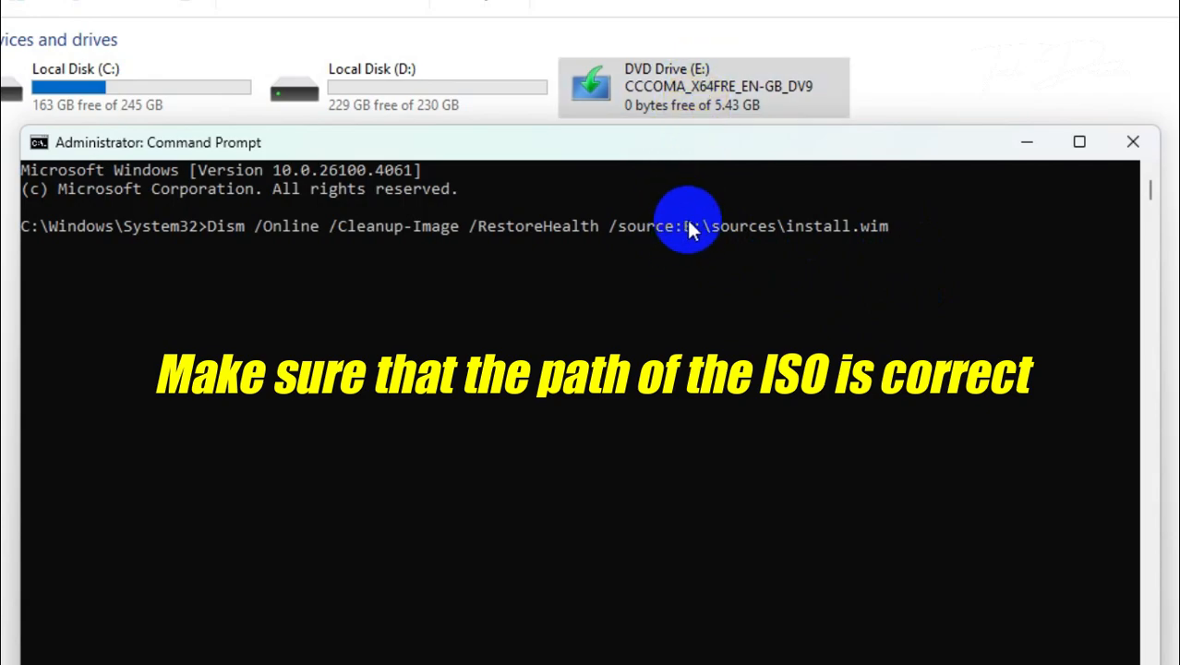
key("enter")
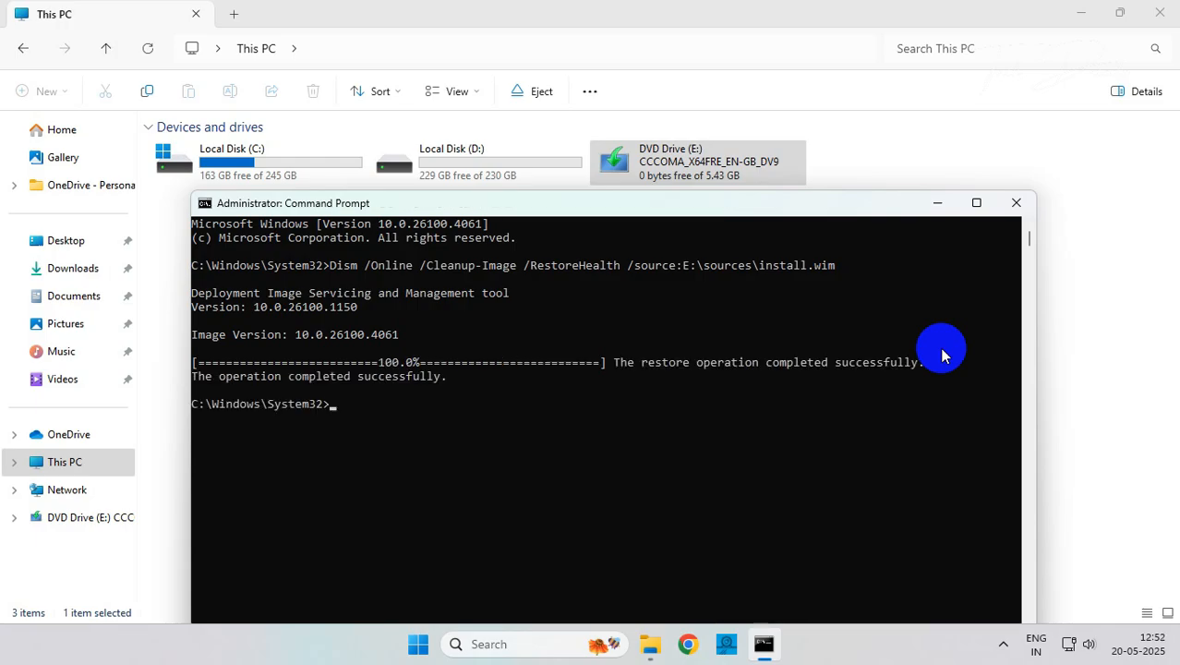
mouse_move(727, 392)
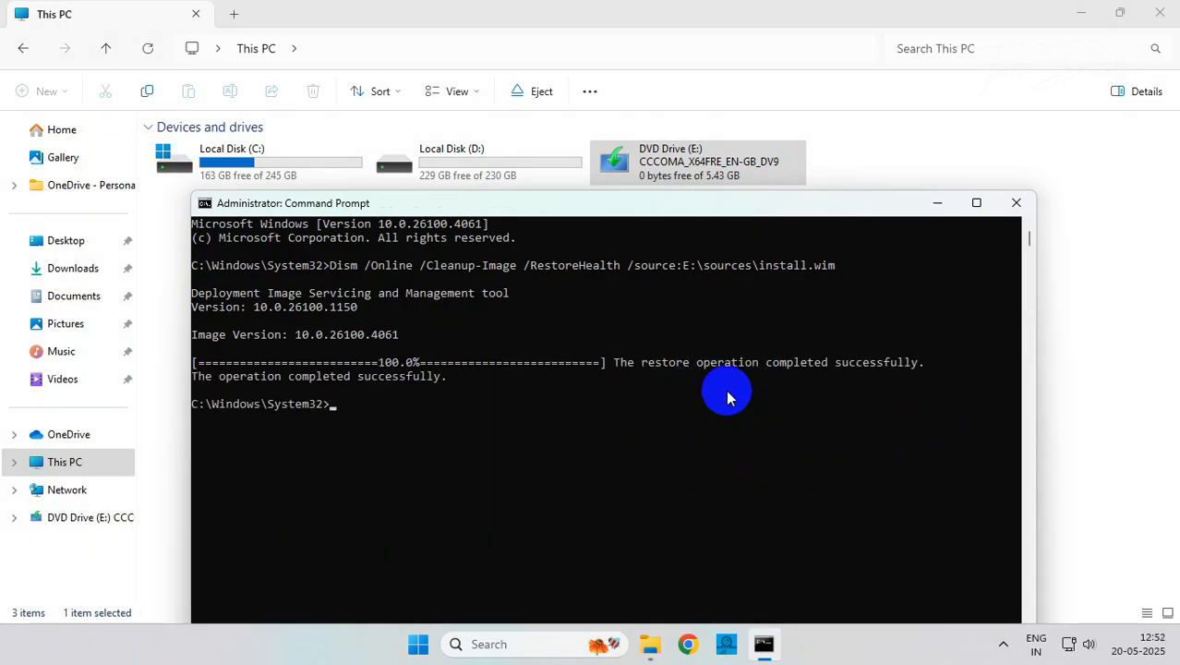
- Close Command Prompt after the successful restore message
left_click(1017, 202)
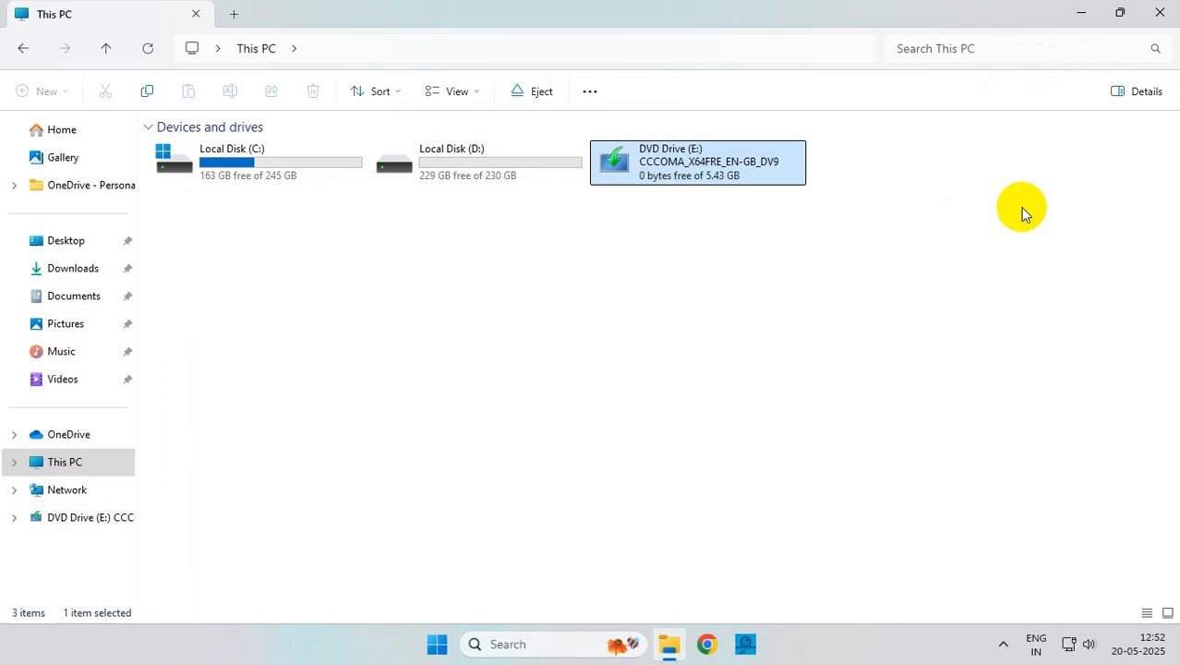
- Eject the mounted ISO from DVD Drive (E:)
right_click(679, 161)
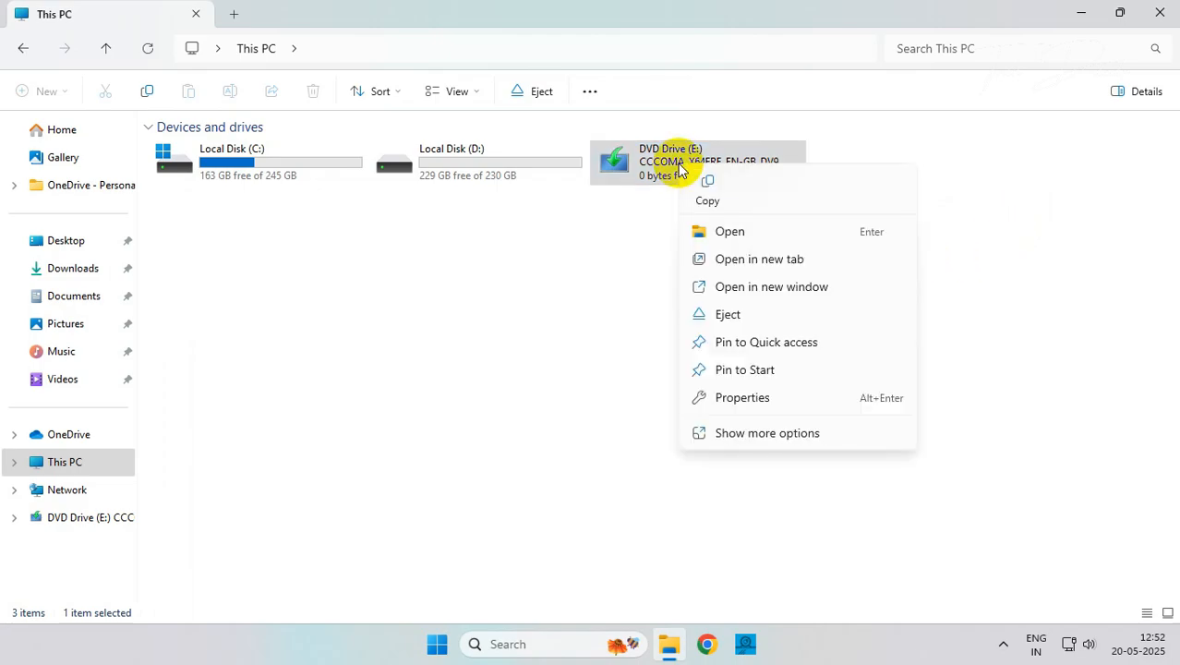
left_click(728, 314)
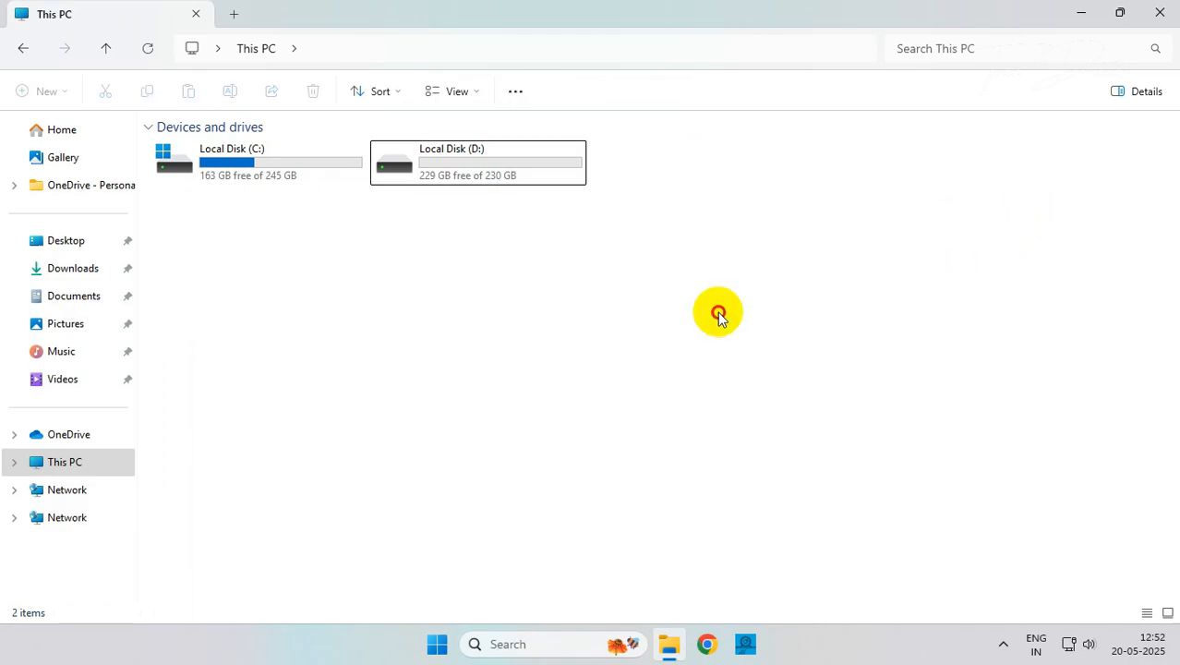
left_click(1160, 13)
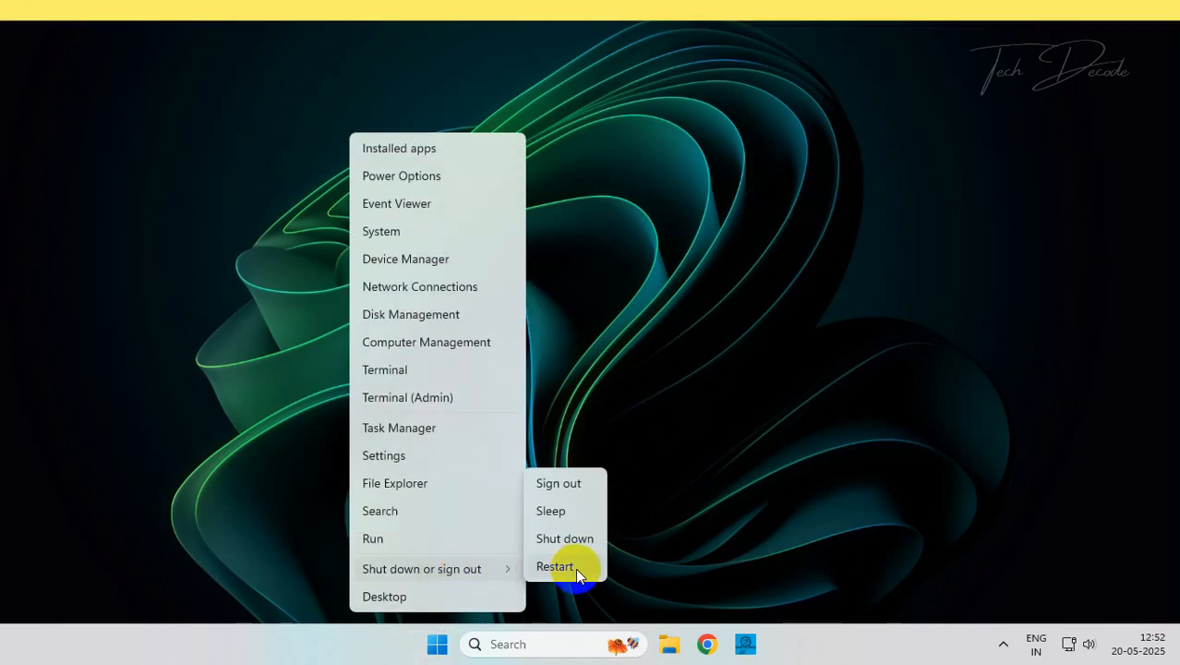
- Restart Windows, then launch Command Prompt as administrator and enter sfc /scannow
left_click(555, 566)
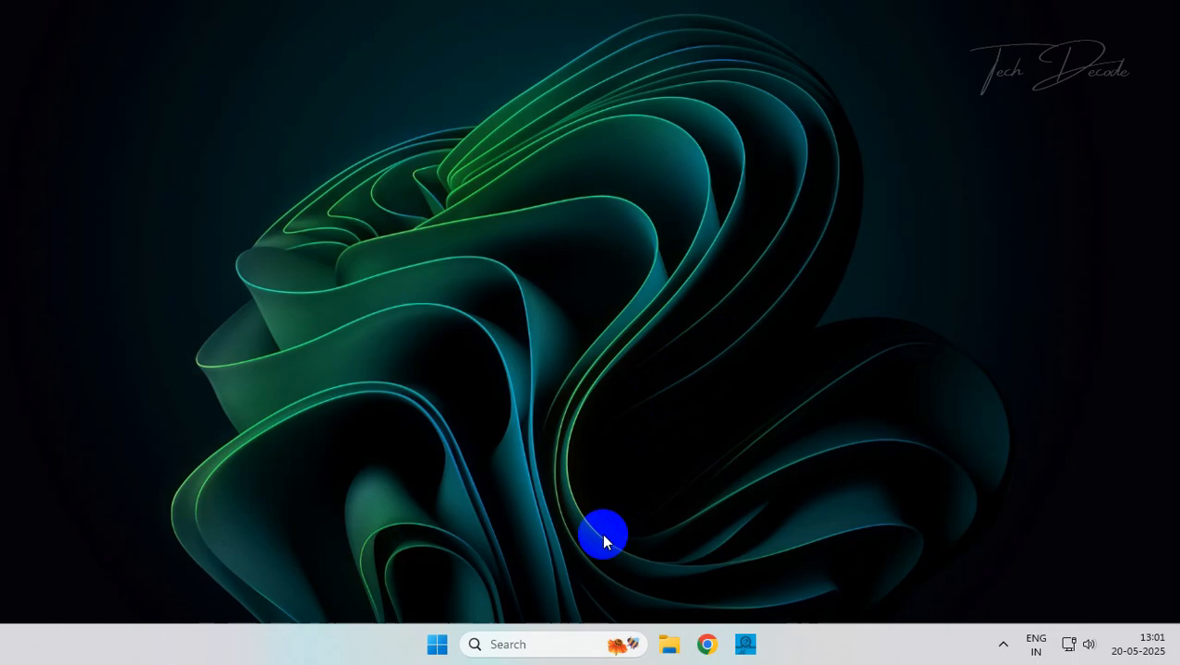
type("cm")
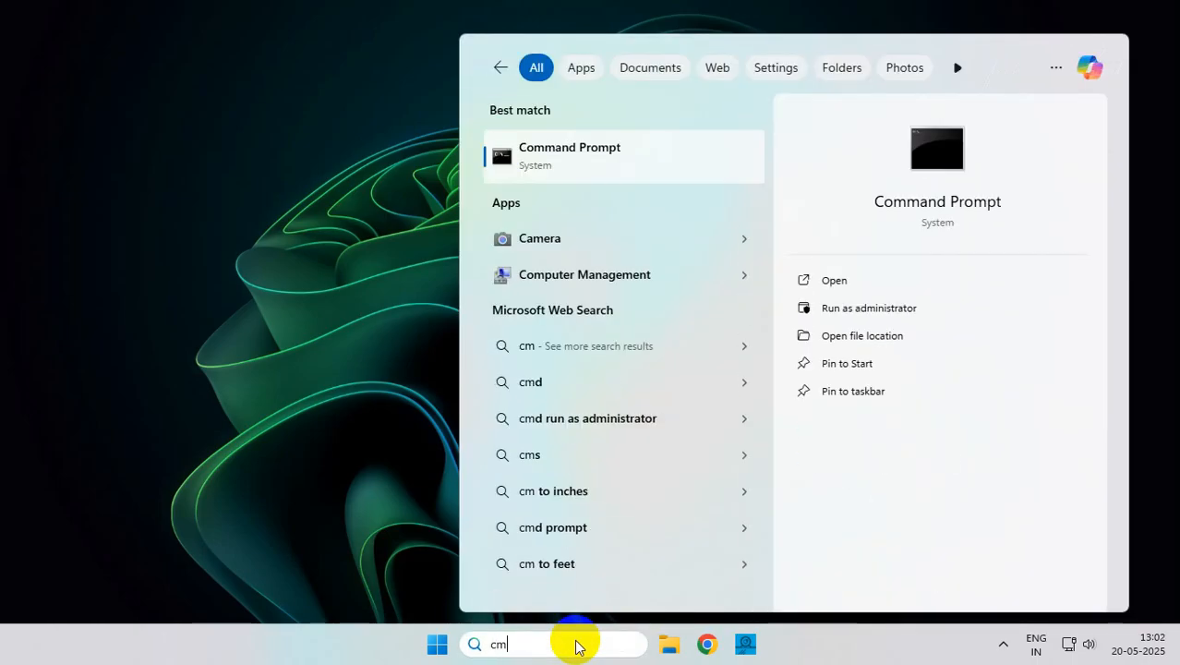
right_click(569, 155)
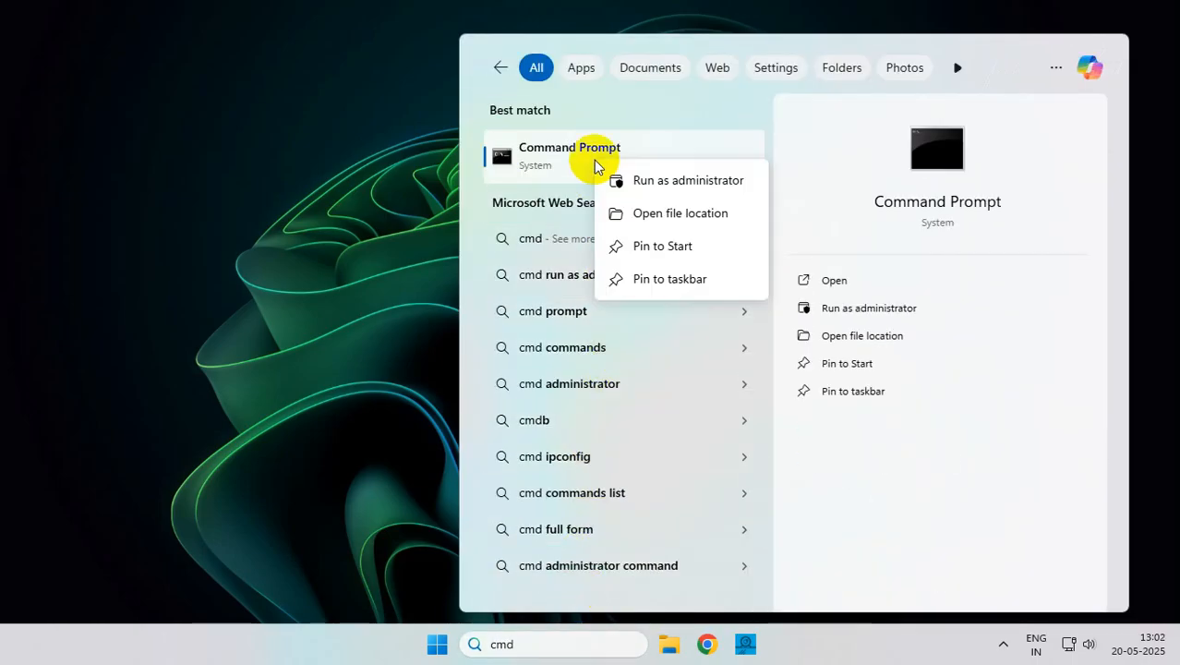
left_click(688, 180)
type("sfc /sca")
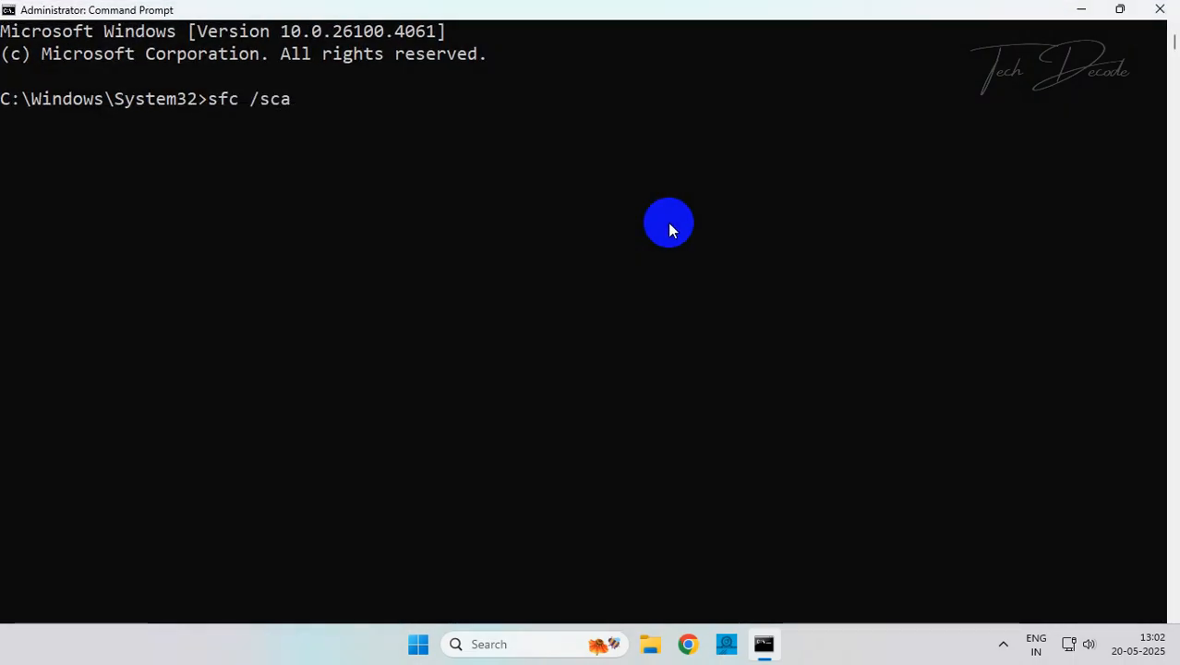
type("nnow")
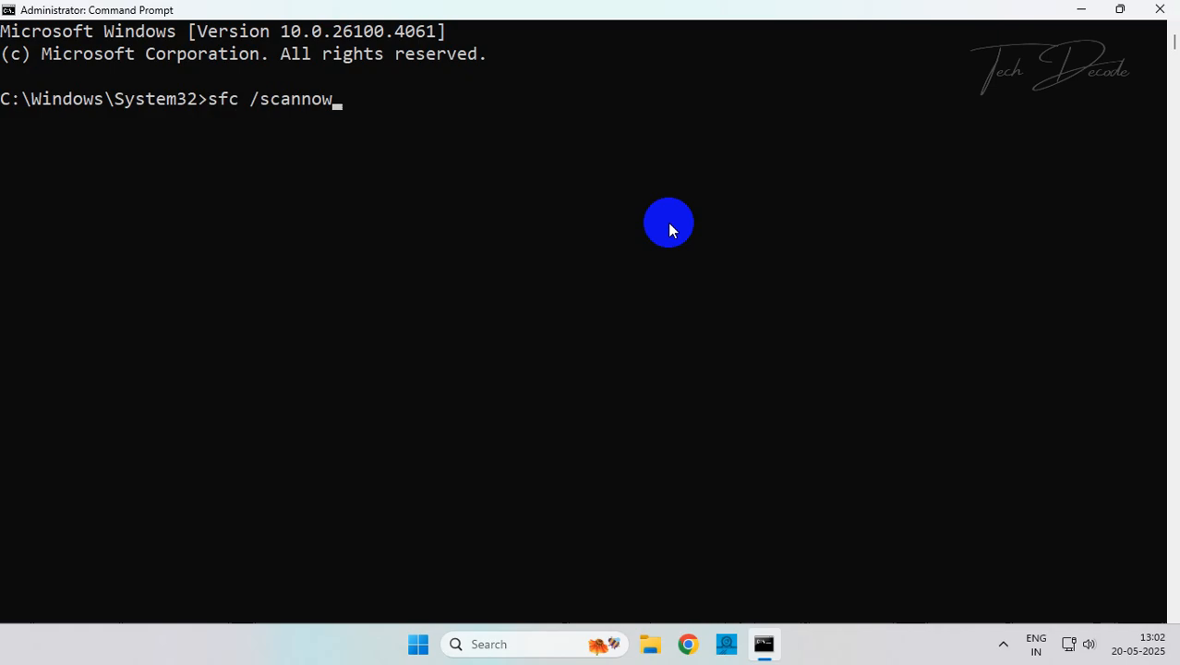